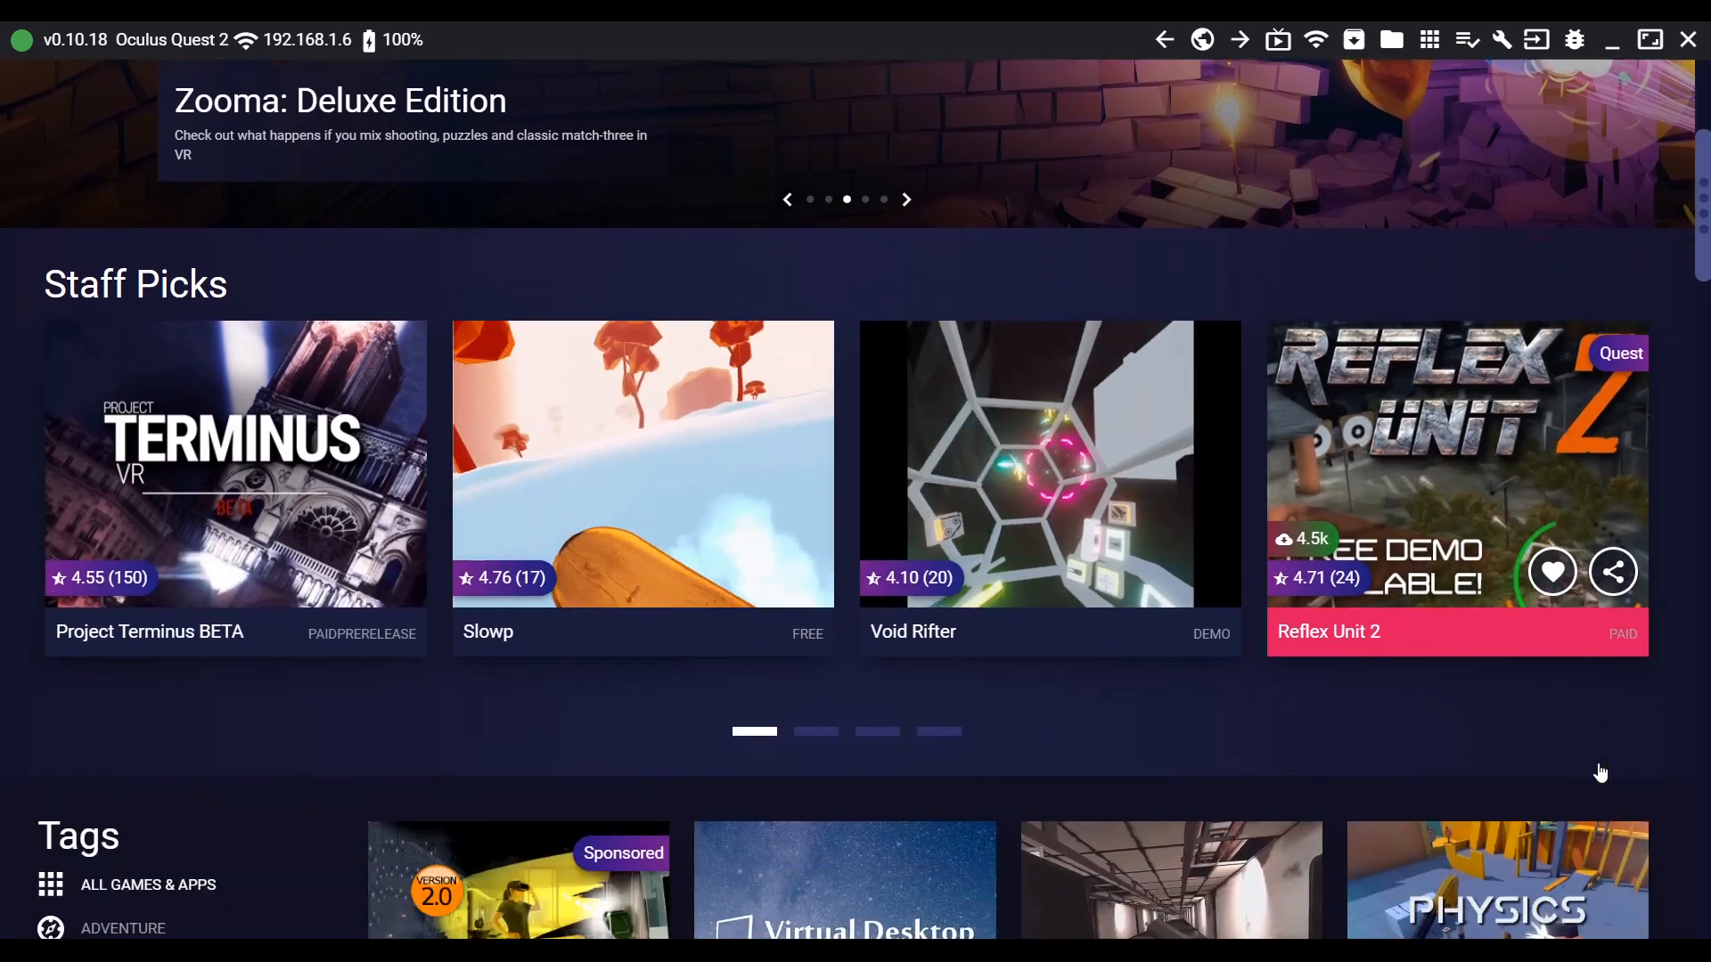
# Step: Reach the Oculus Create an organization page from the link in the video description
pyautogui.scroll(-3)
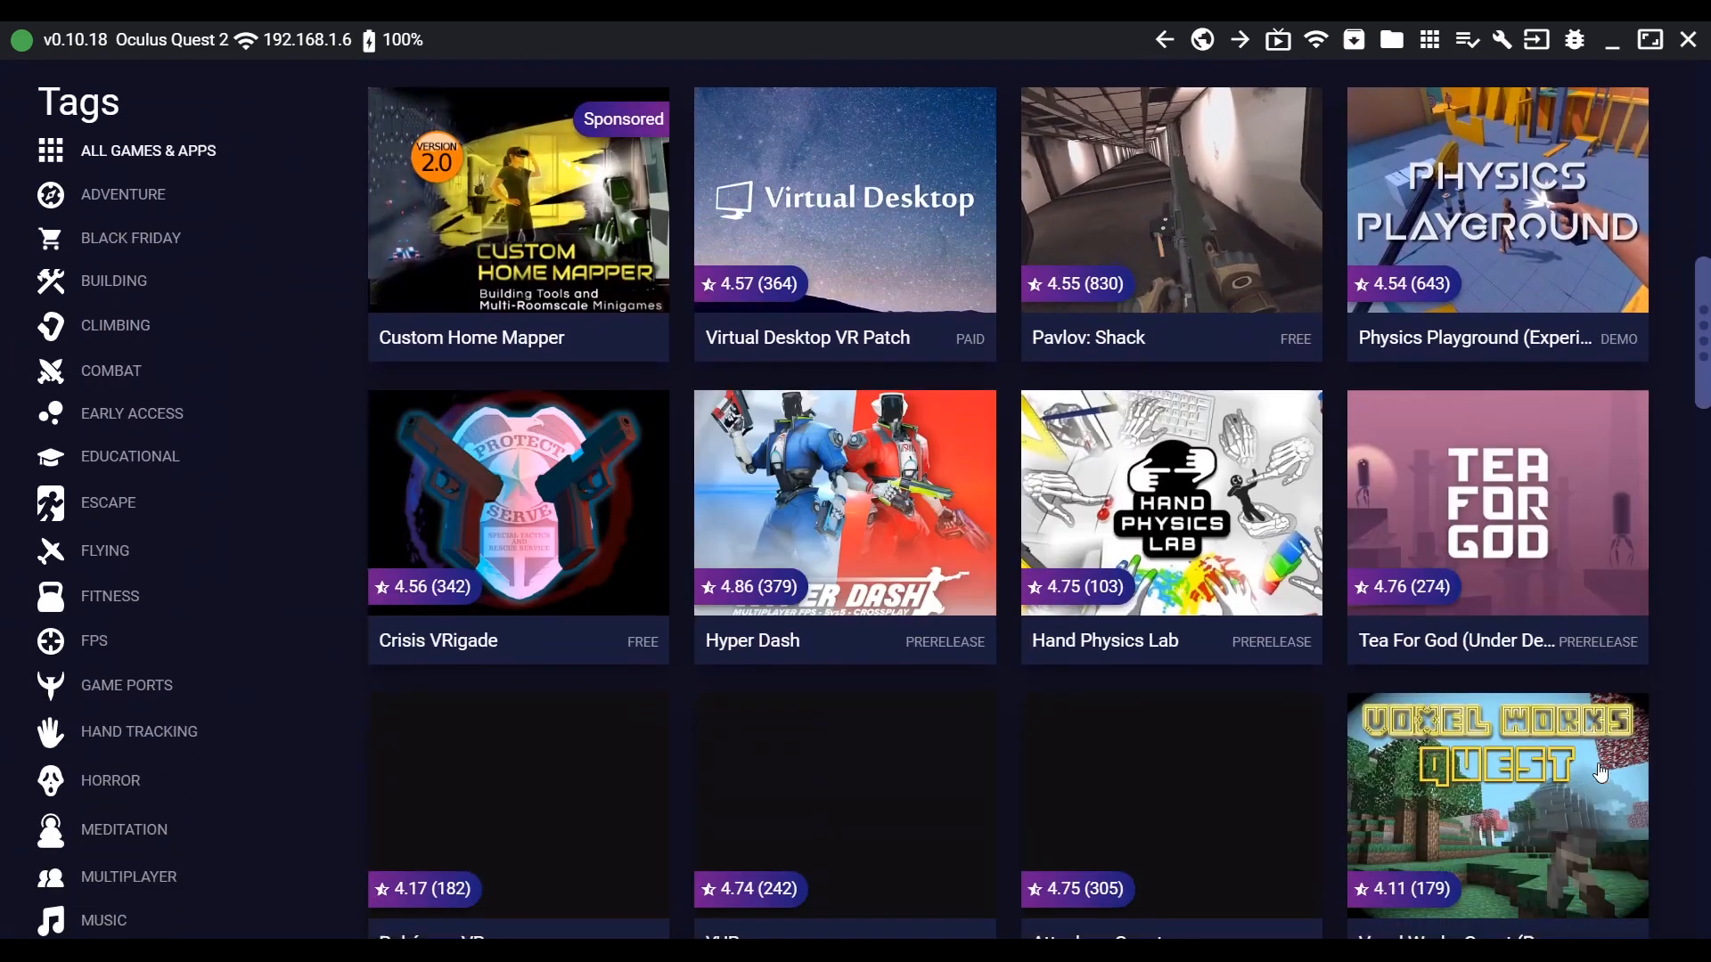
pyautogui.scroll(-3)
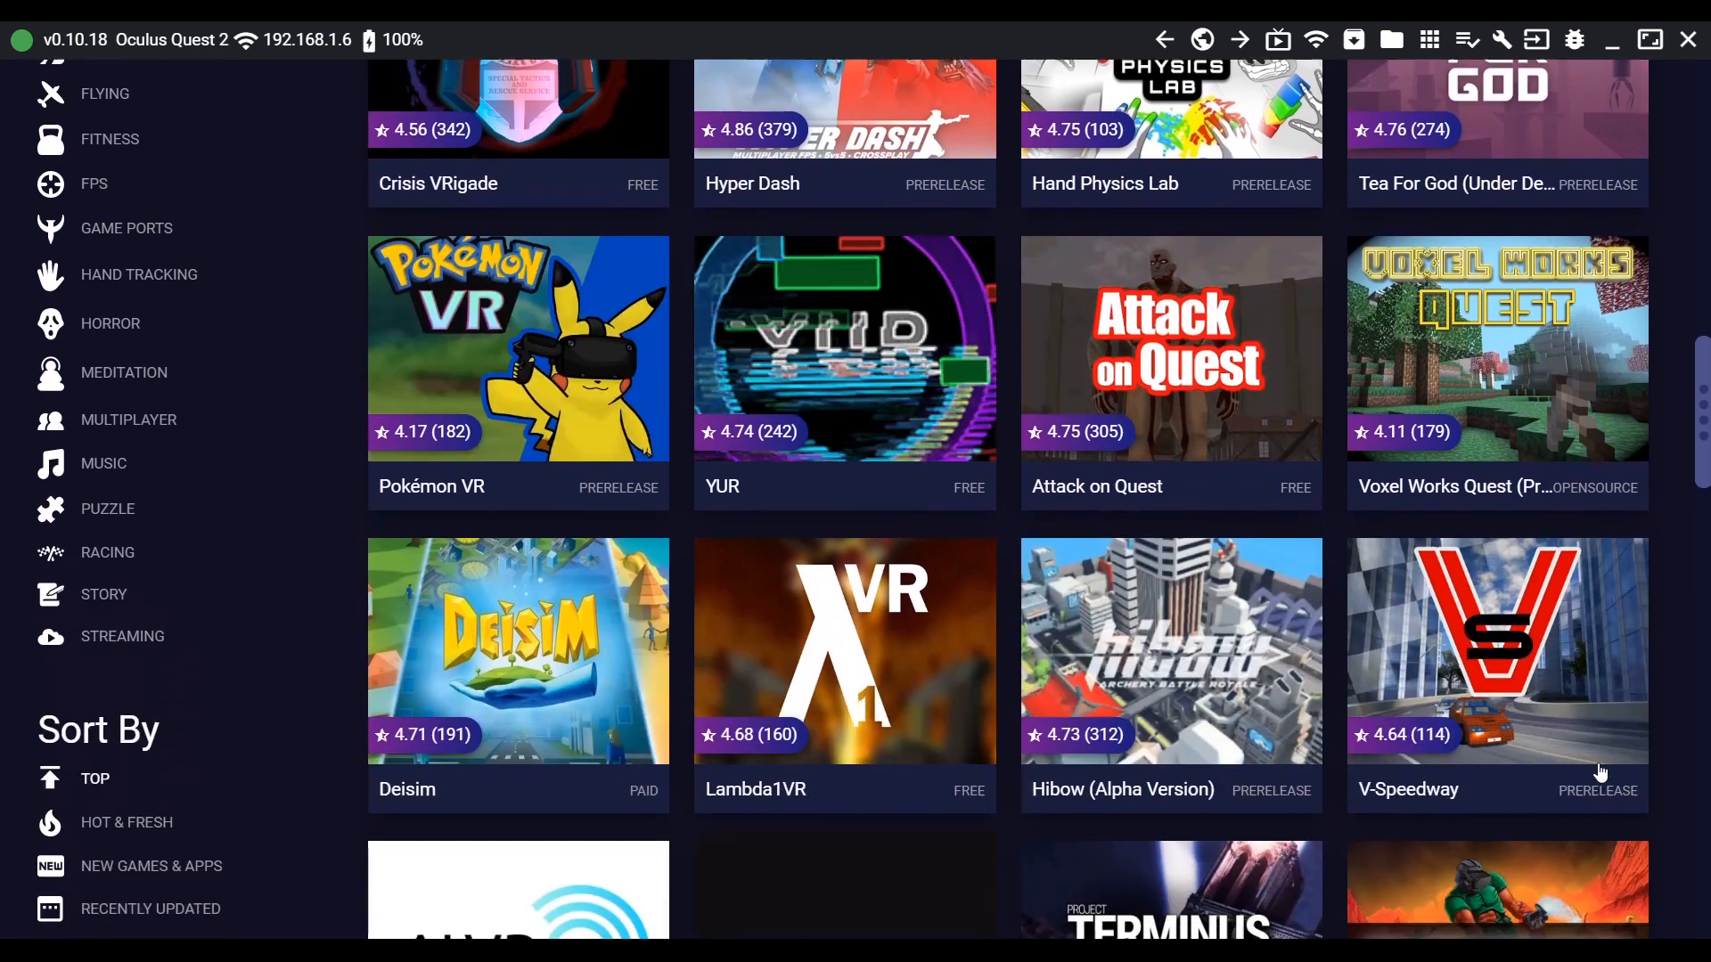
pyautogui.scroll(-3)
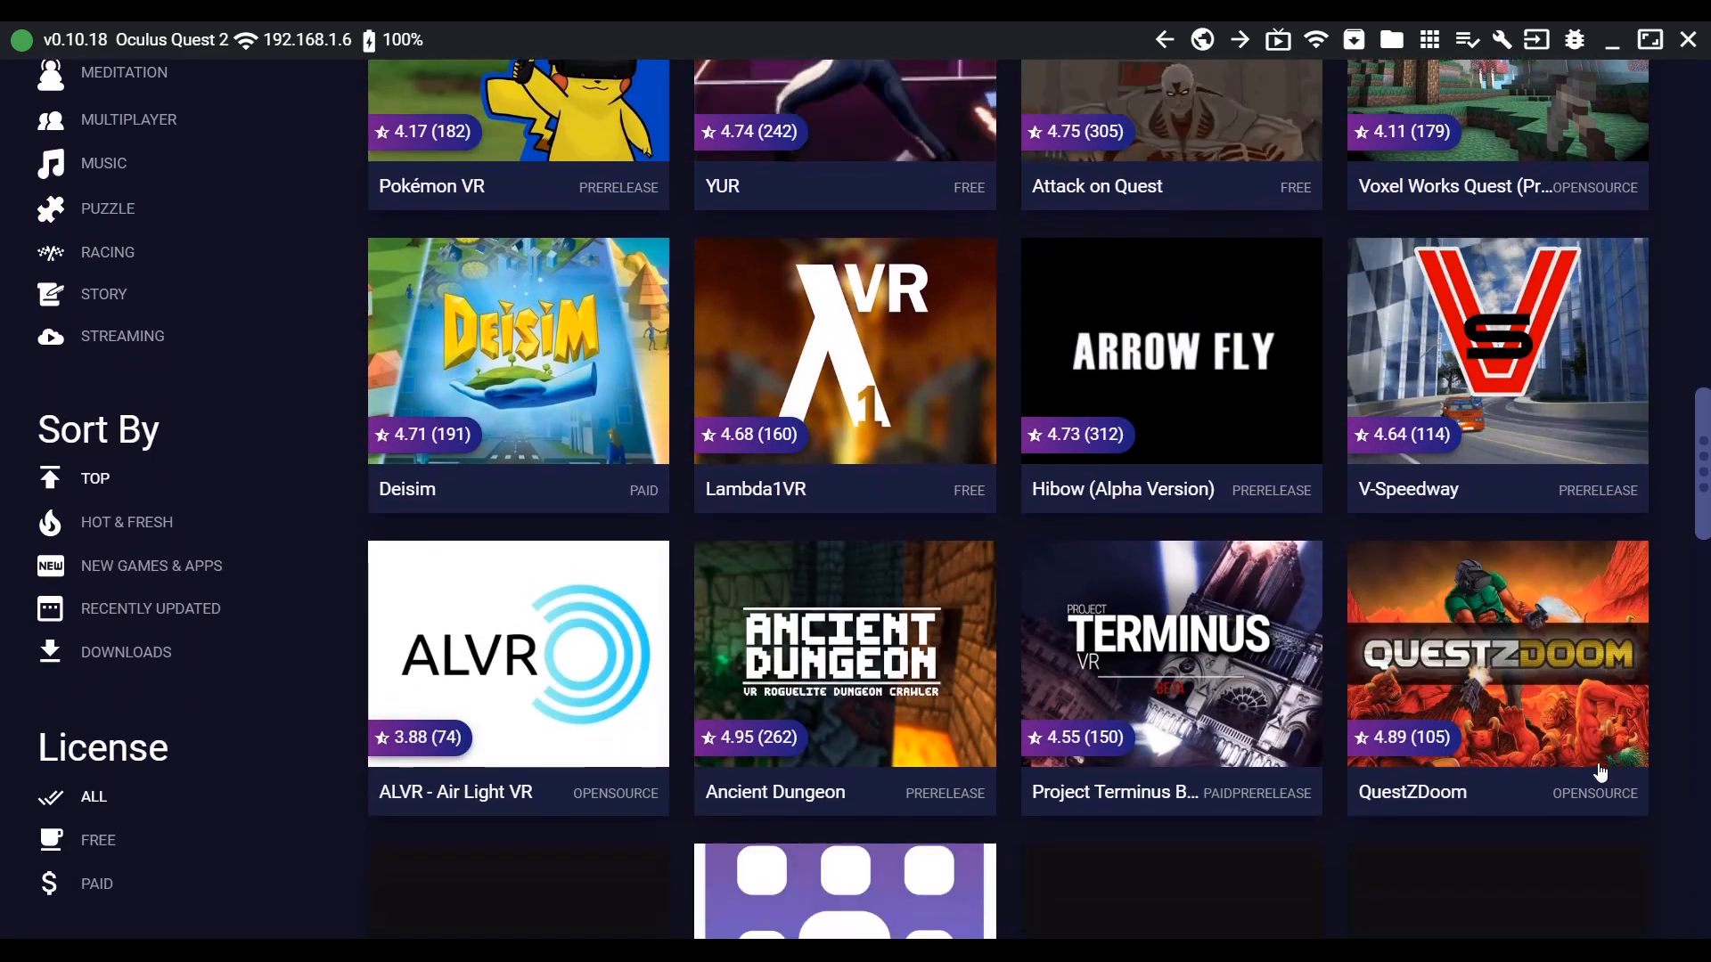
pyautogui.scroll(-3)
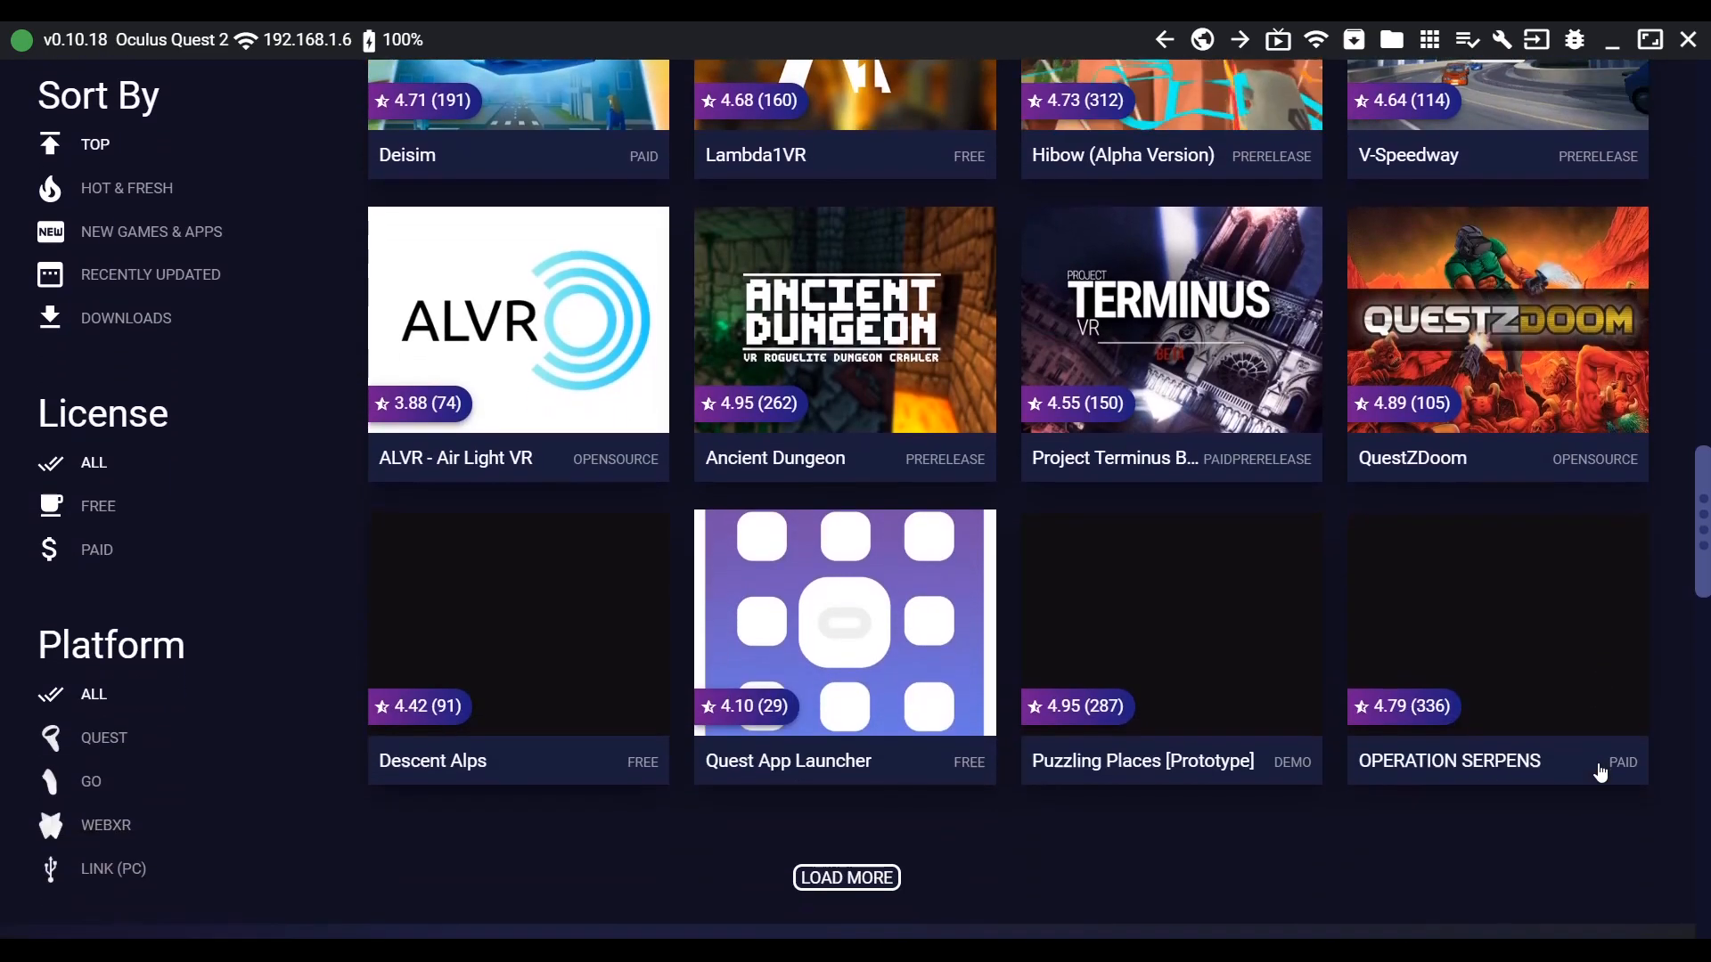
pyautogui.scroll(-3)
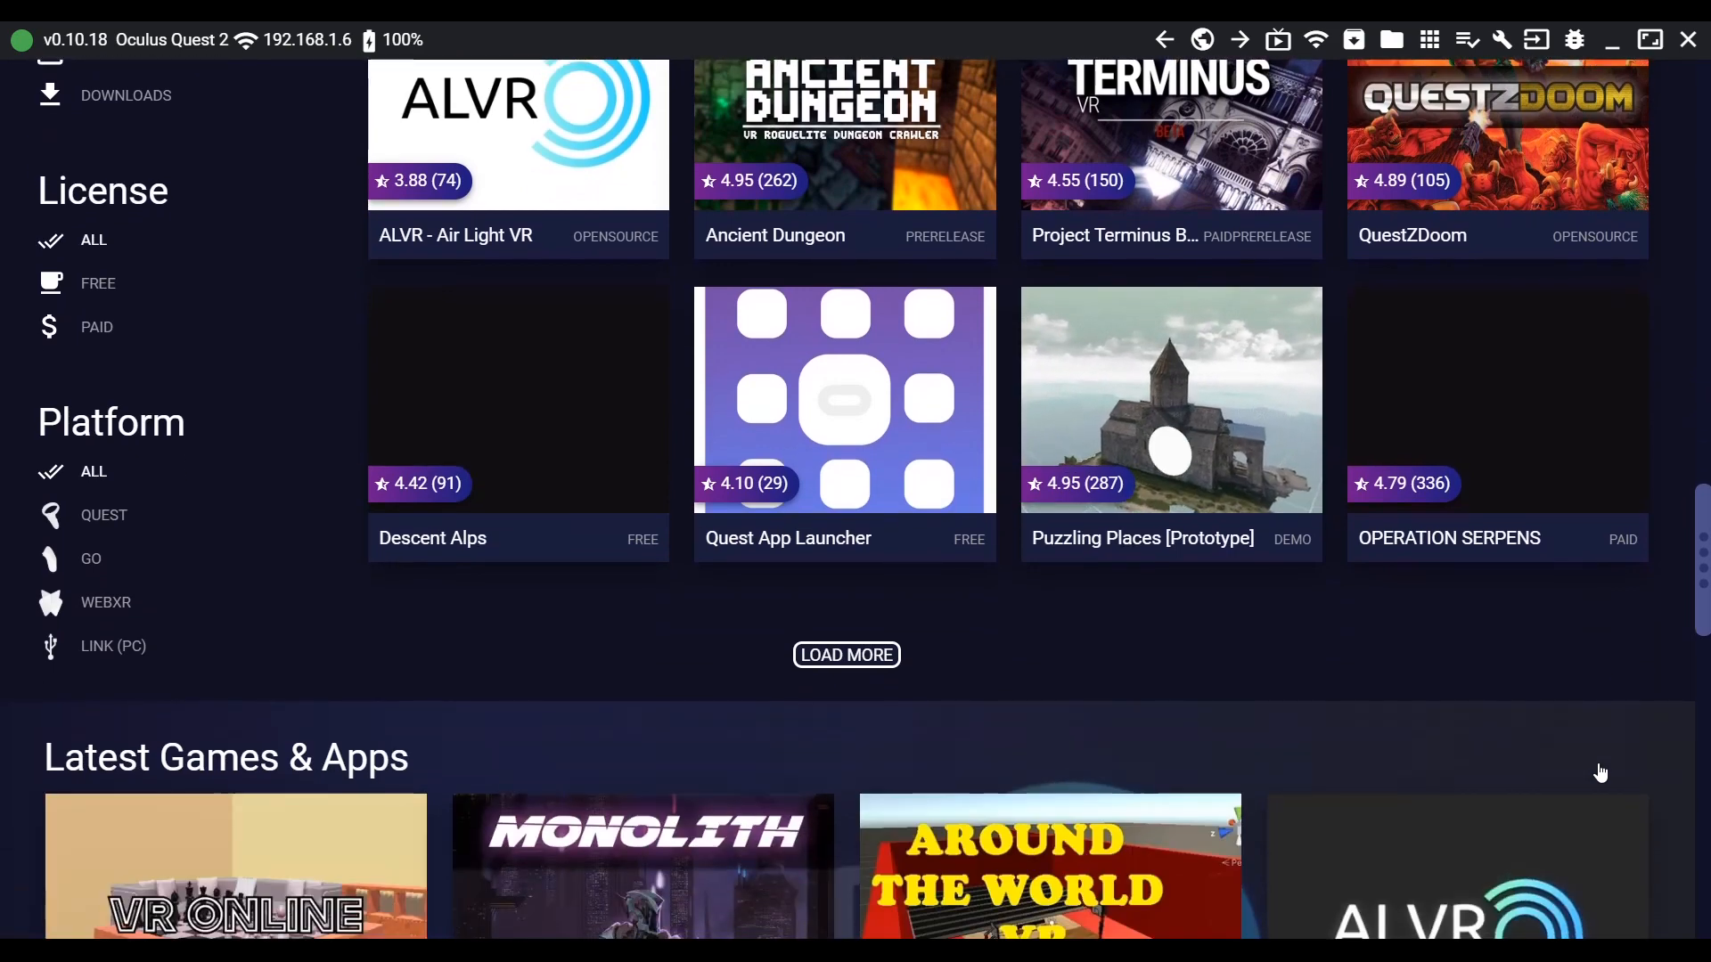
pyautogui.scroll(-3)
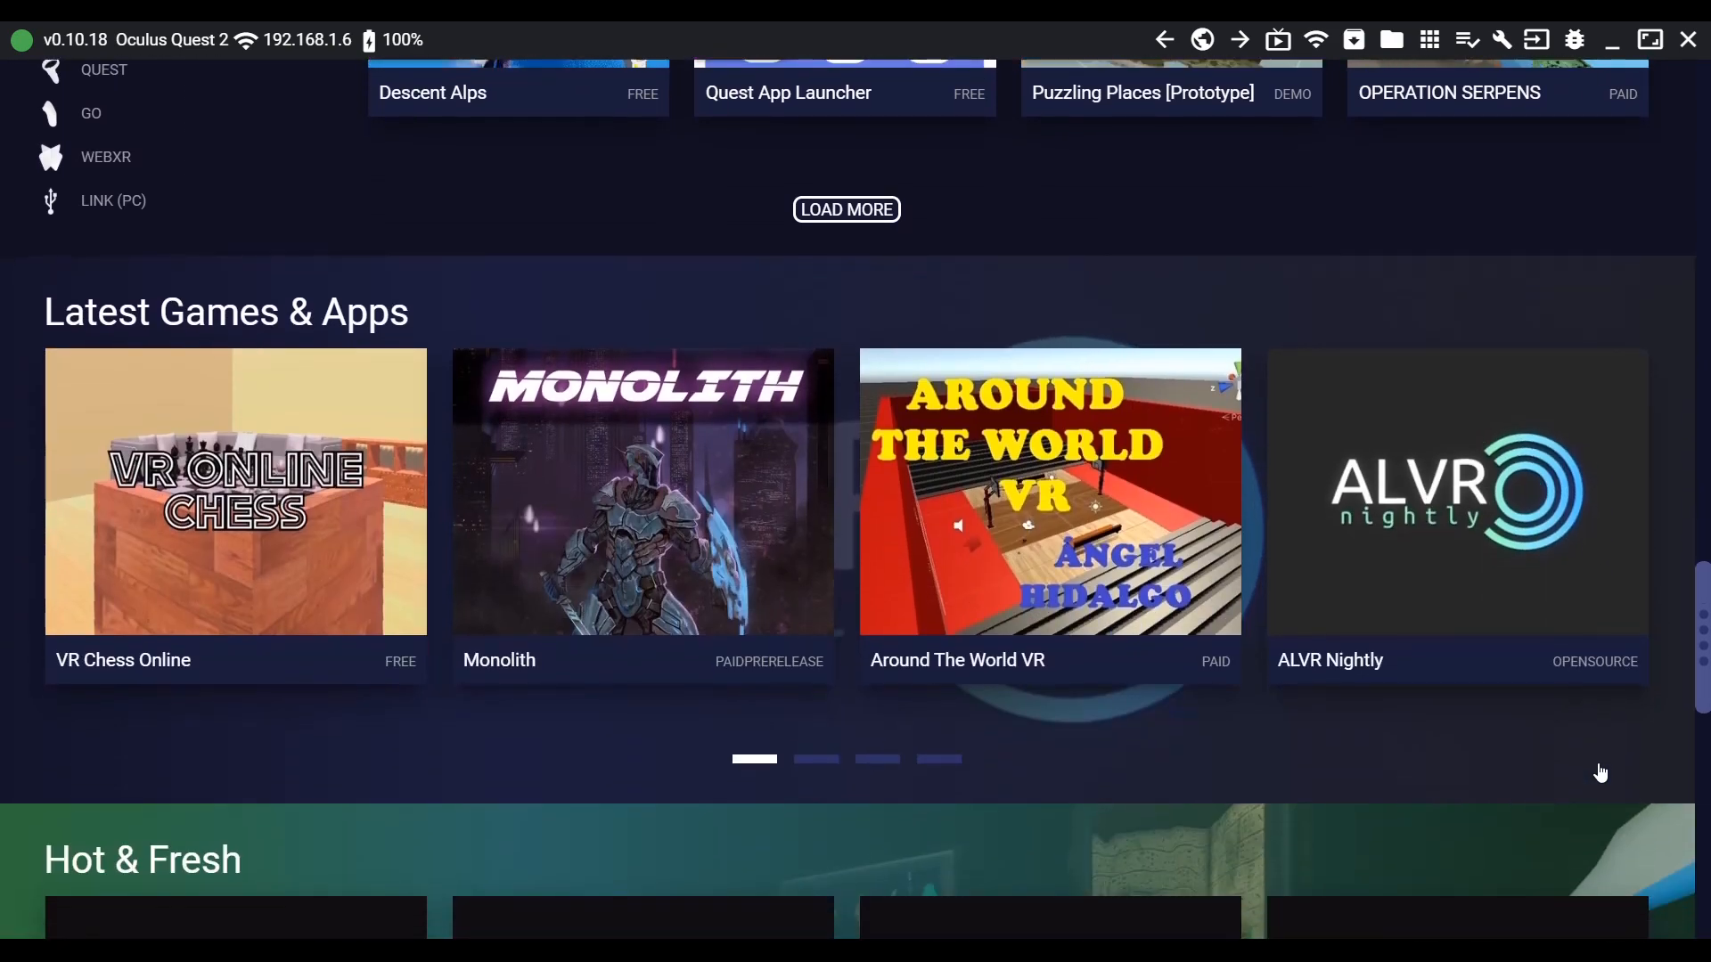
pyautogui.scroll(-3)
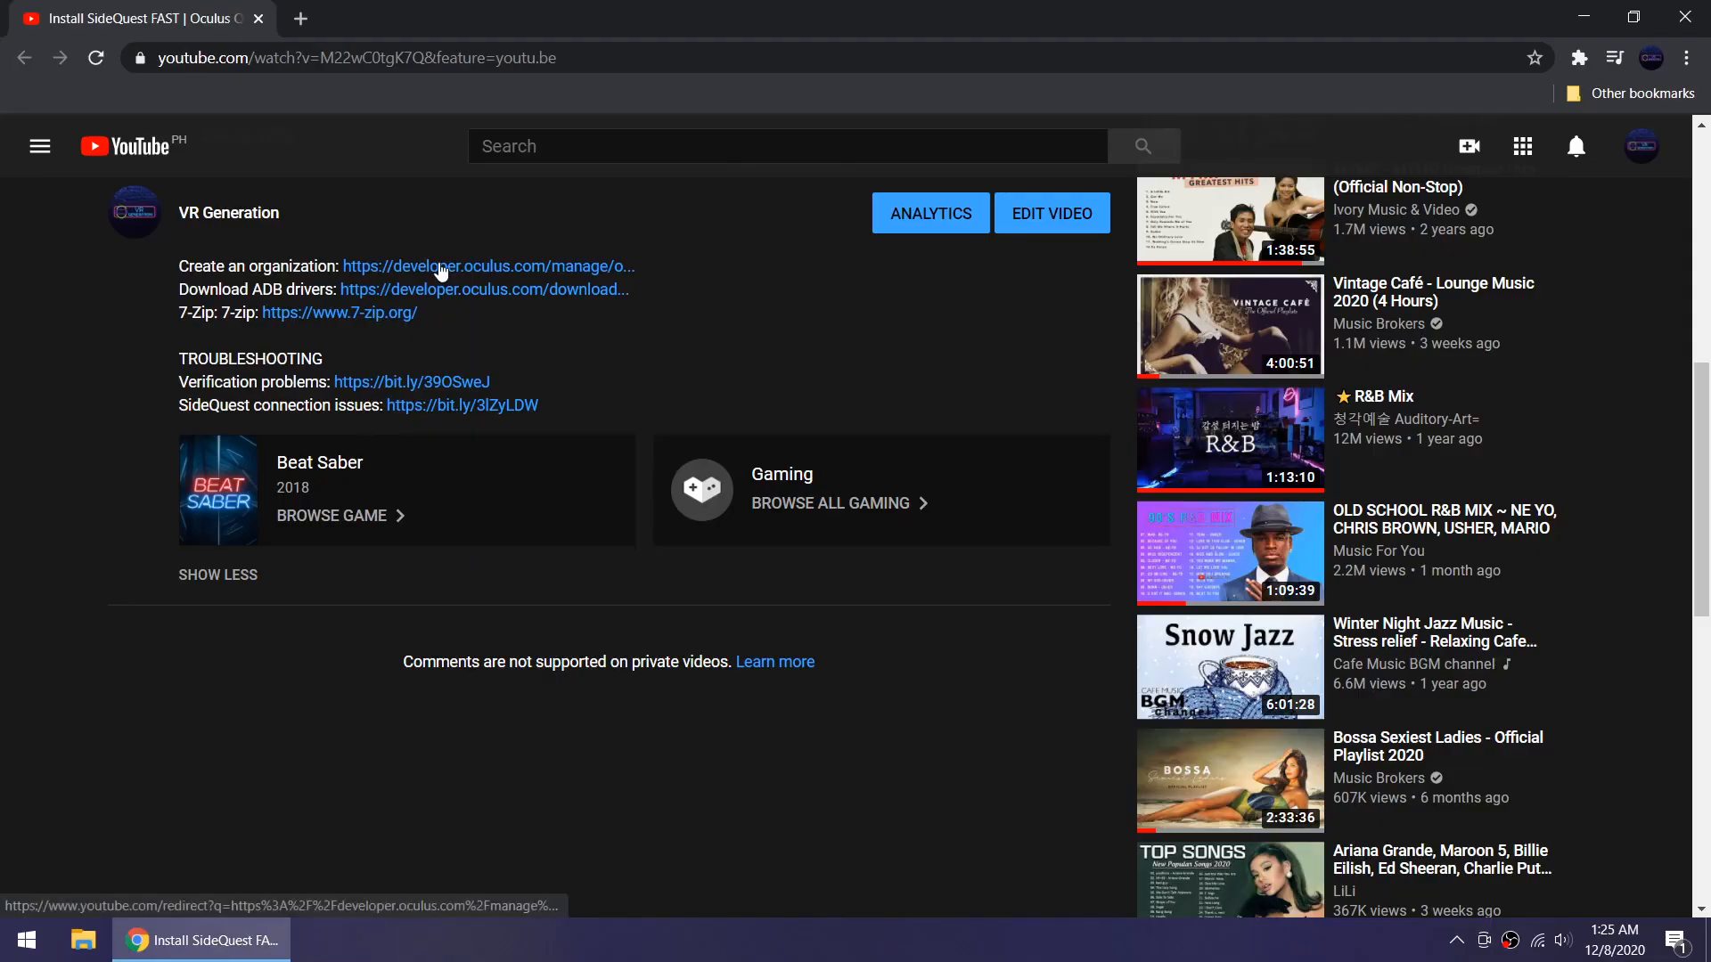
pyautogui.click(489, 265)
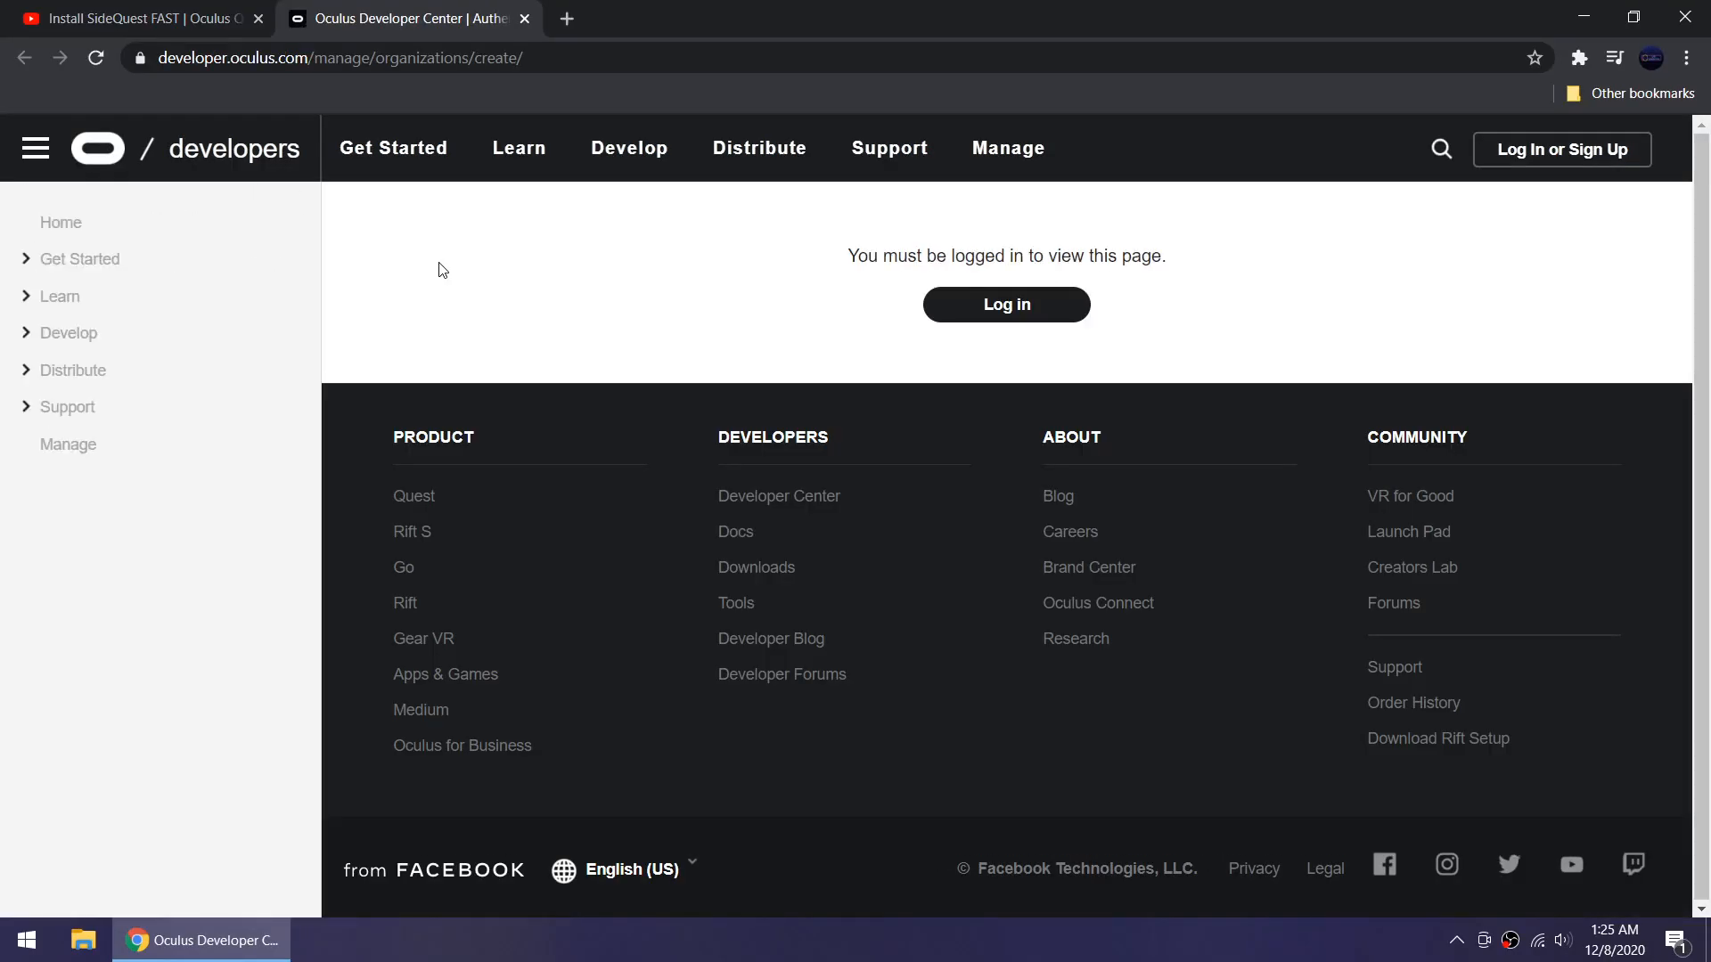
# Step: Log in and continue as the existing Facebook account to reach developer verification
pyautogui.click(1003, 305)
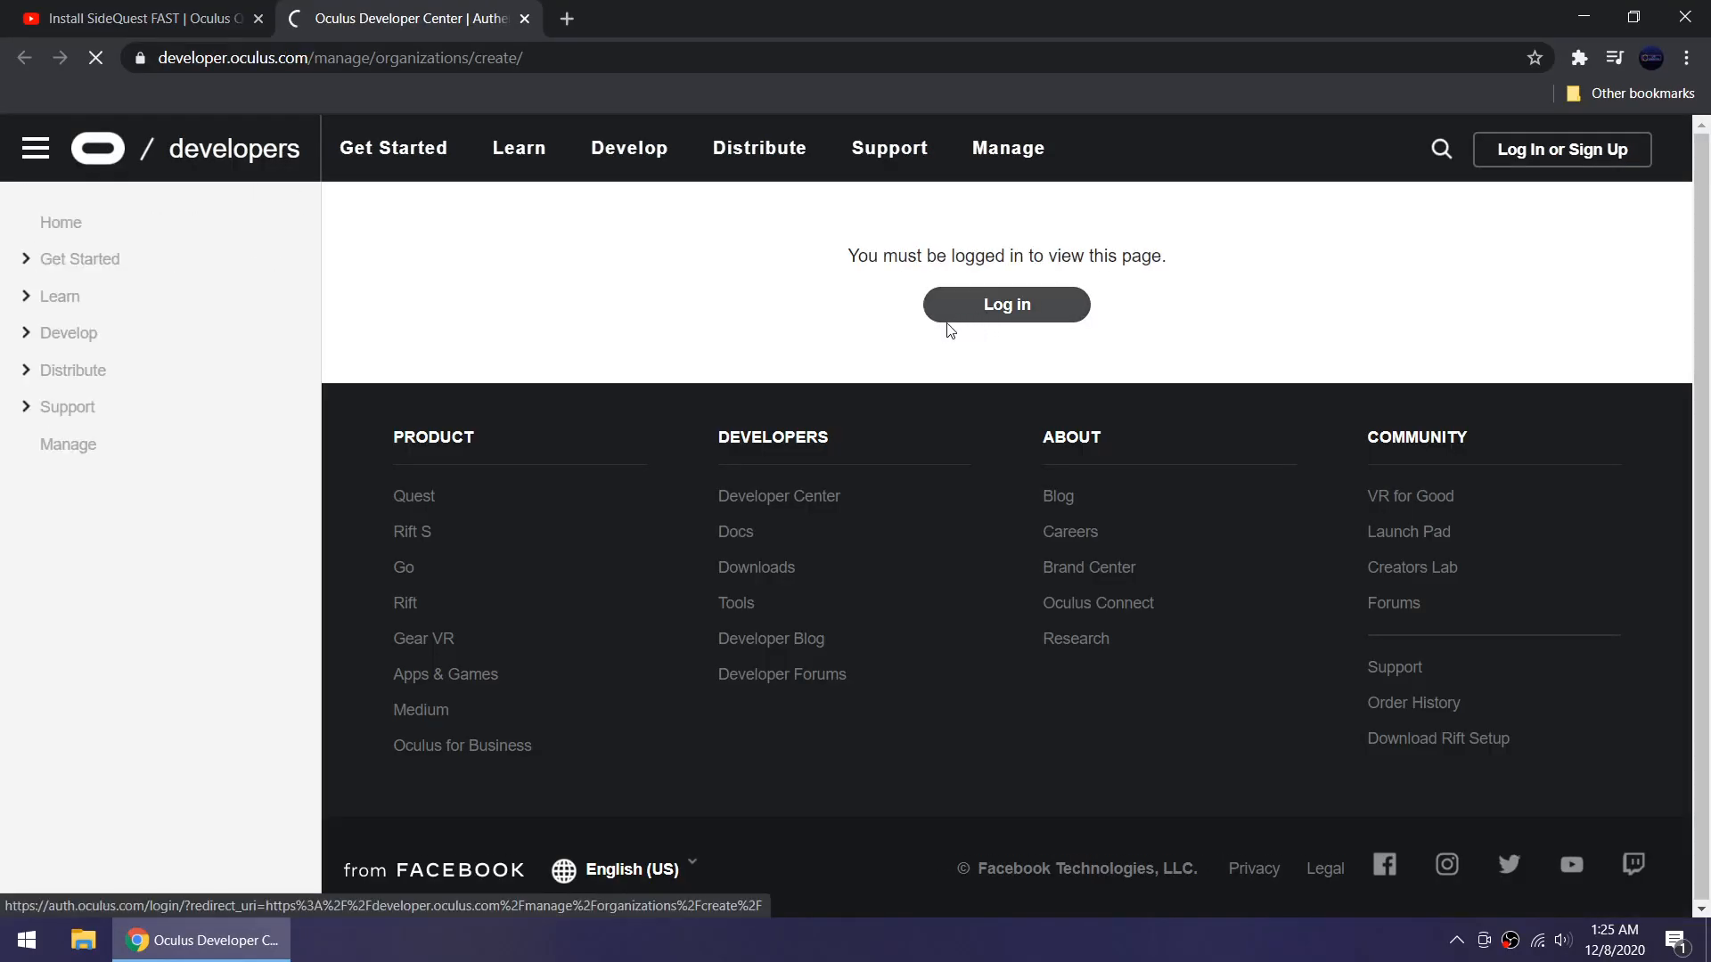
pyautogui.click(1003, 303)
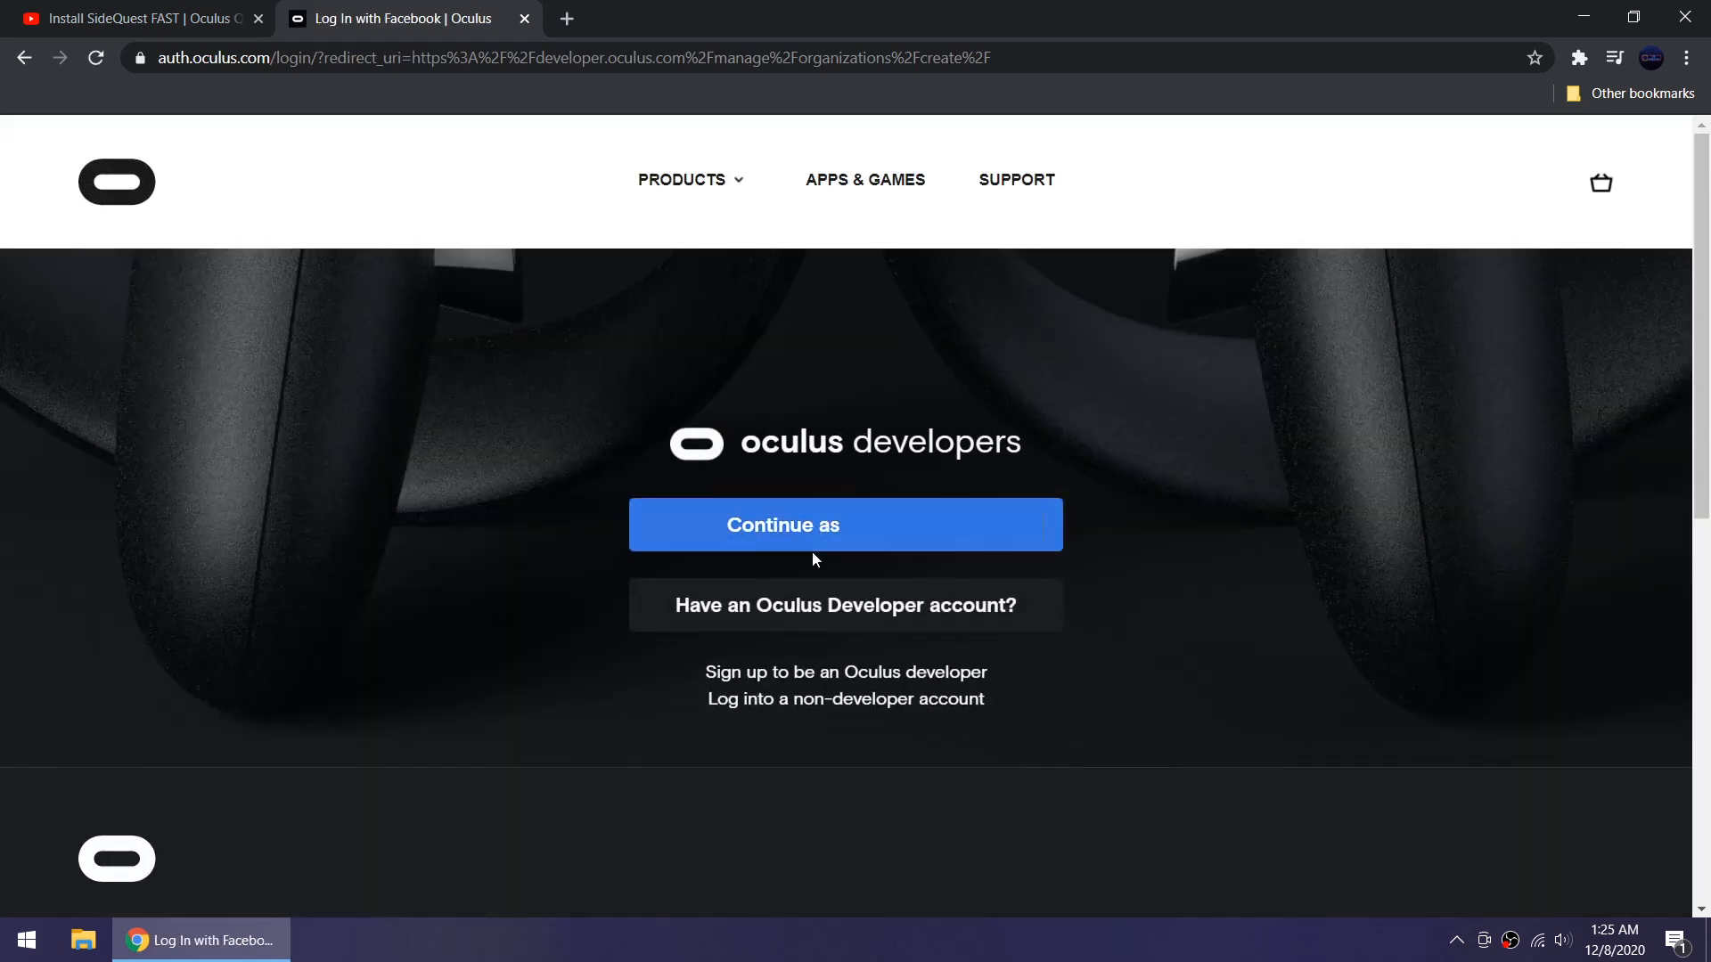
pyautogui.click(845, 524)
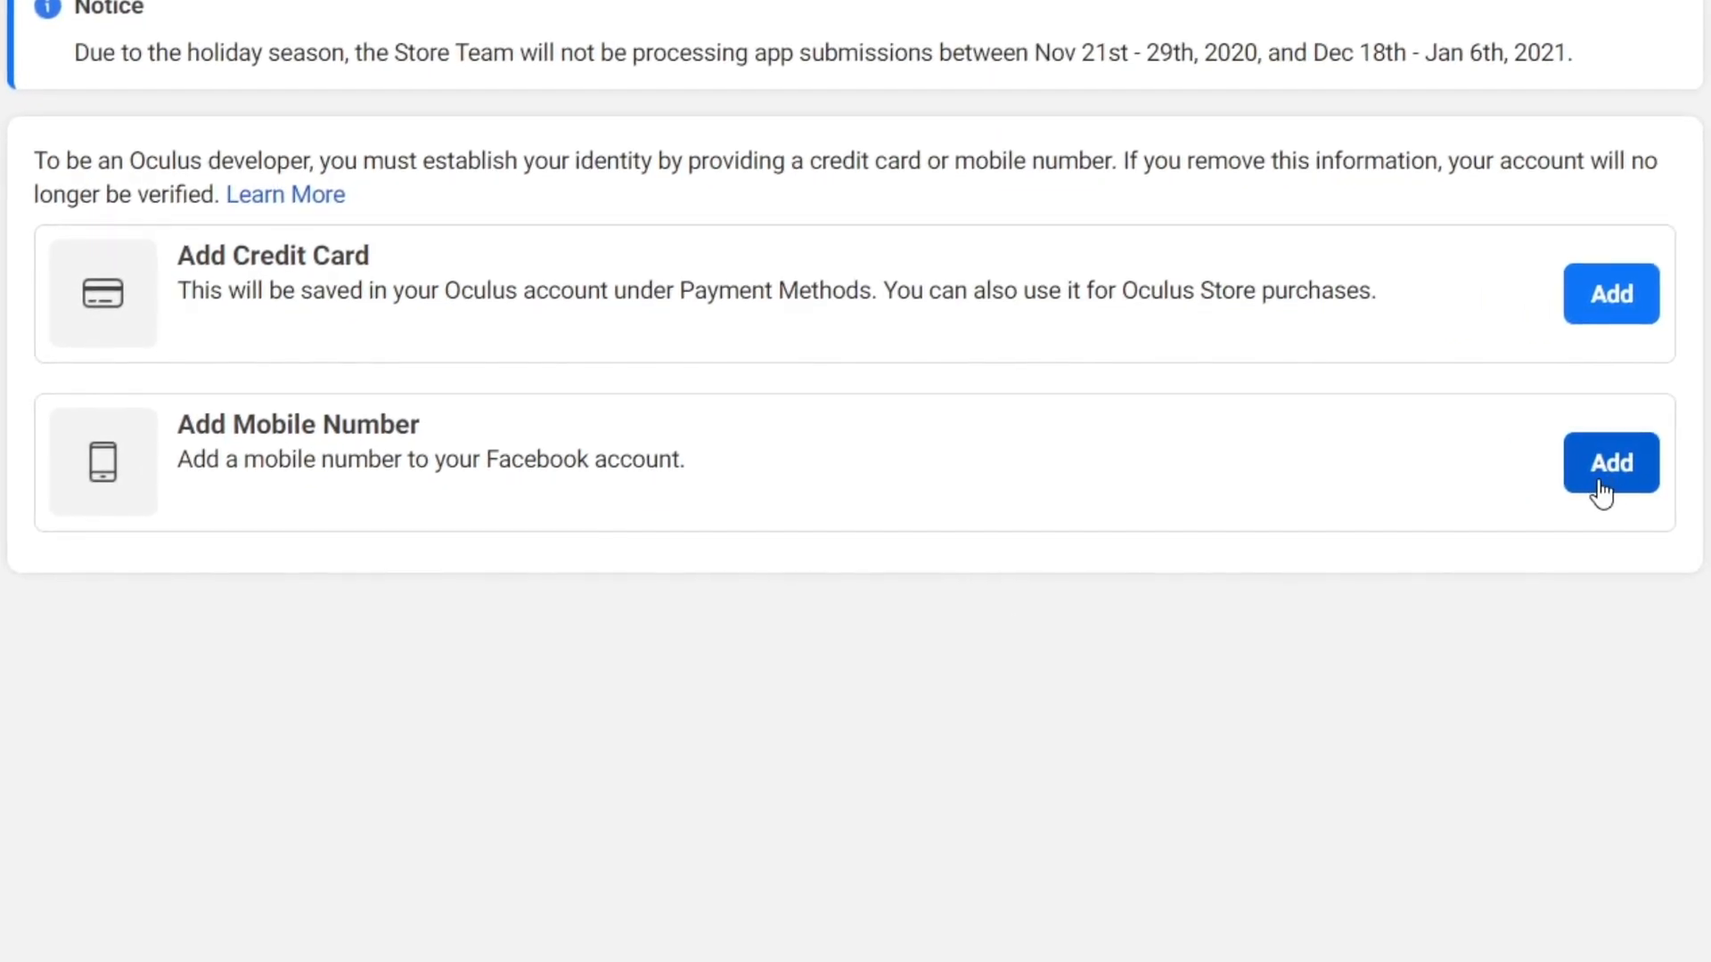
# Step: Add a mobile phone number on Facebook, confirm it with the texted code and save settings
pyautogui.click(1611, 461)
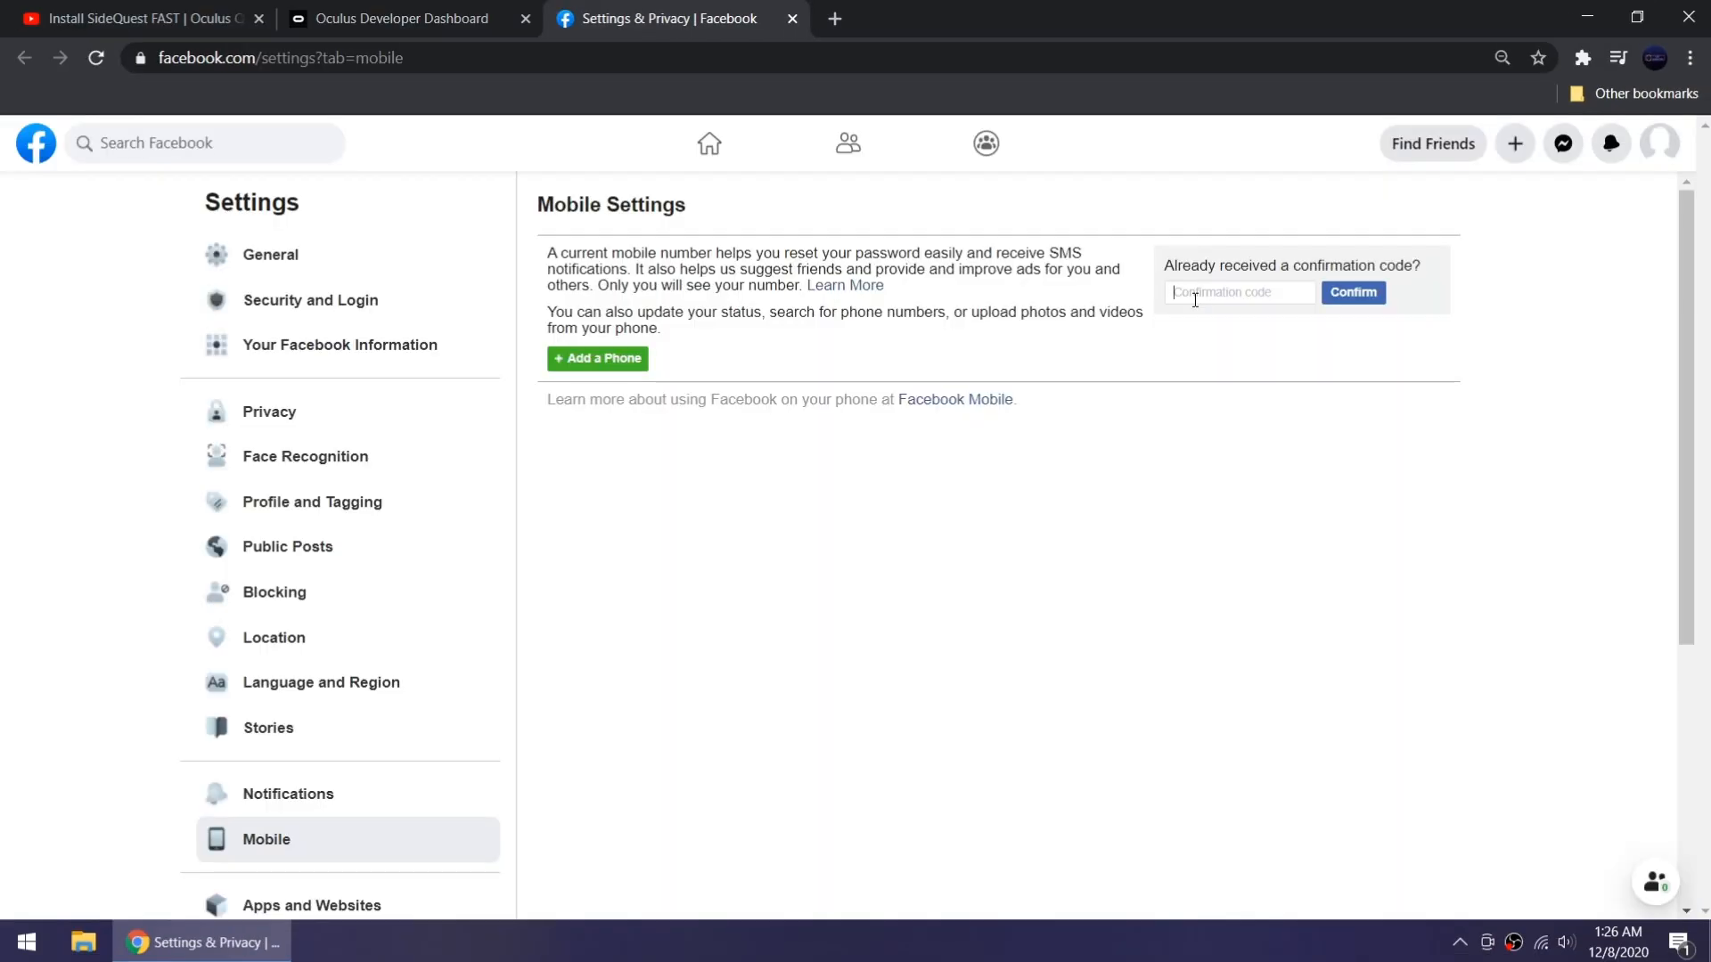
pyautogui.click(597, 358)
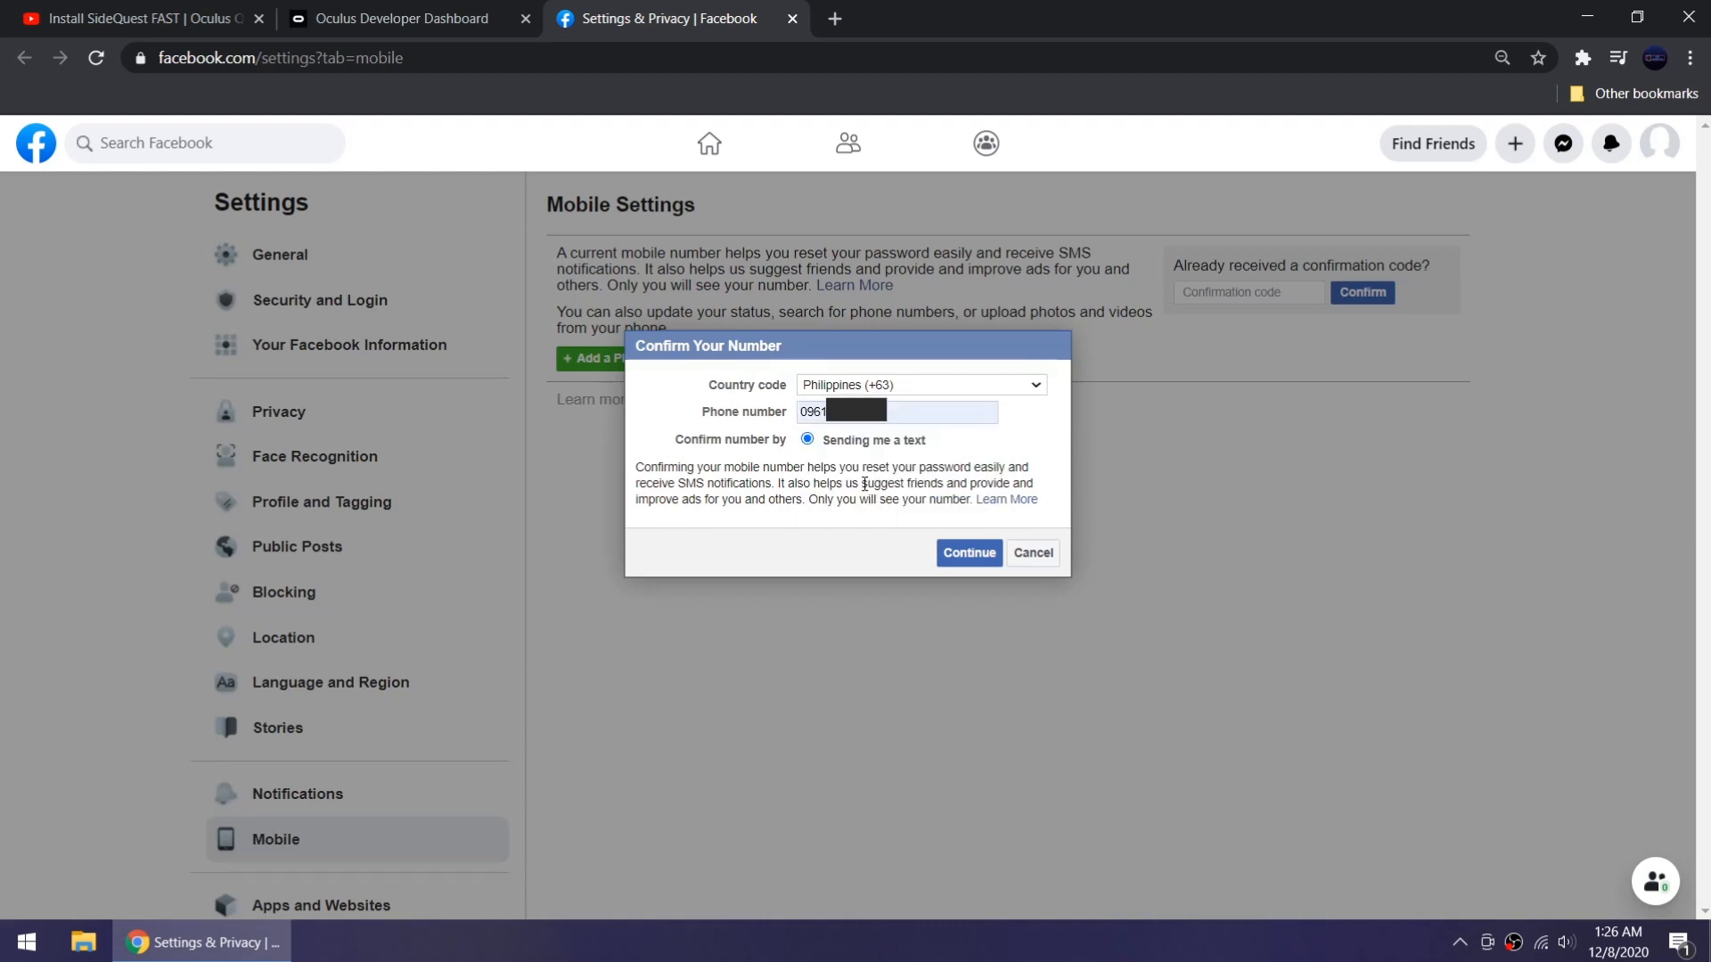
pyautogui.click(966, 552)
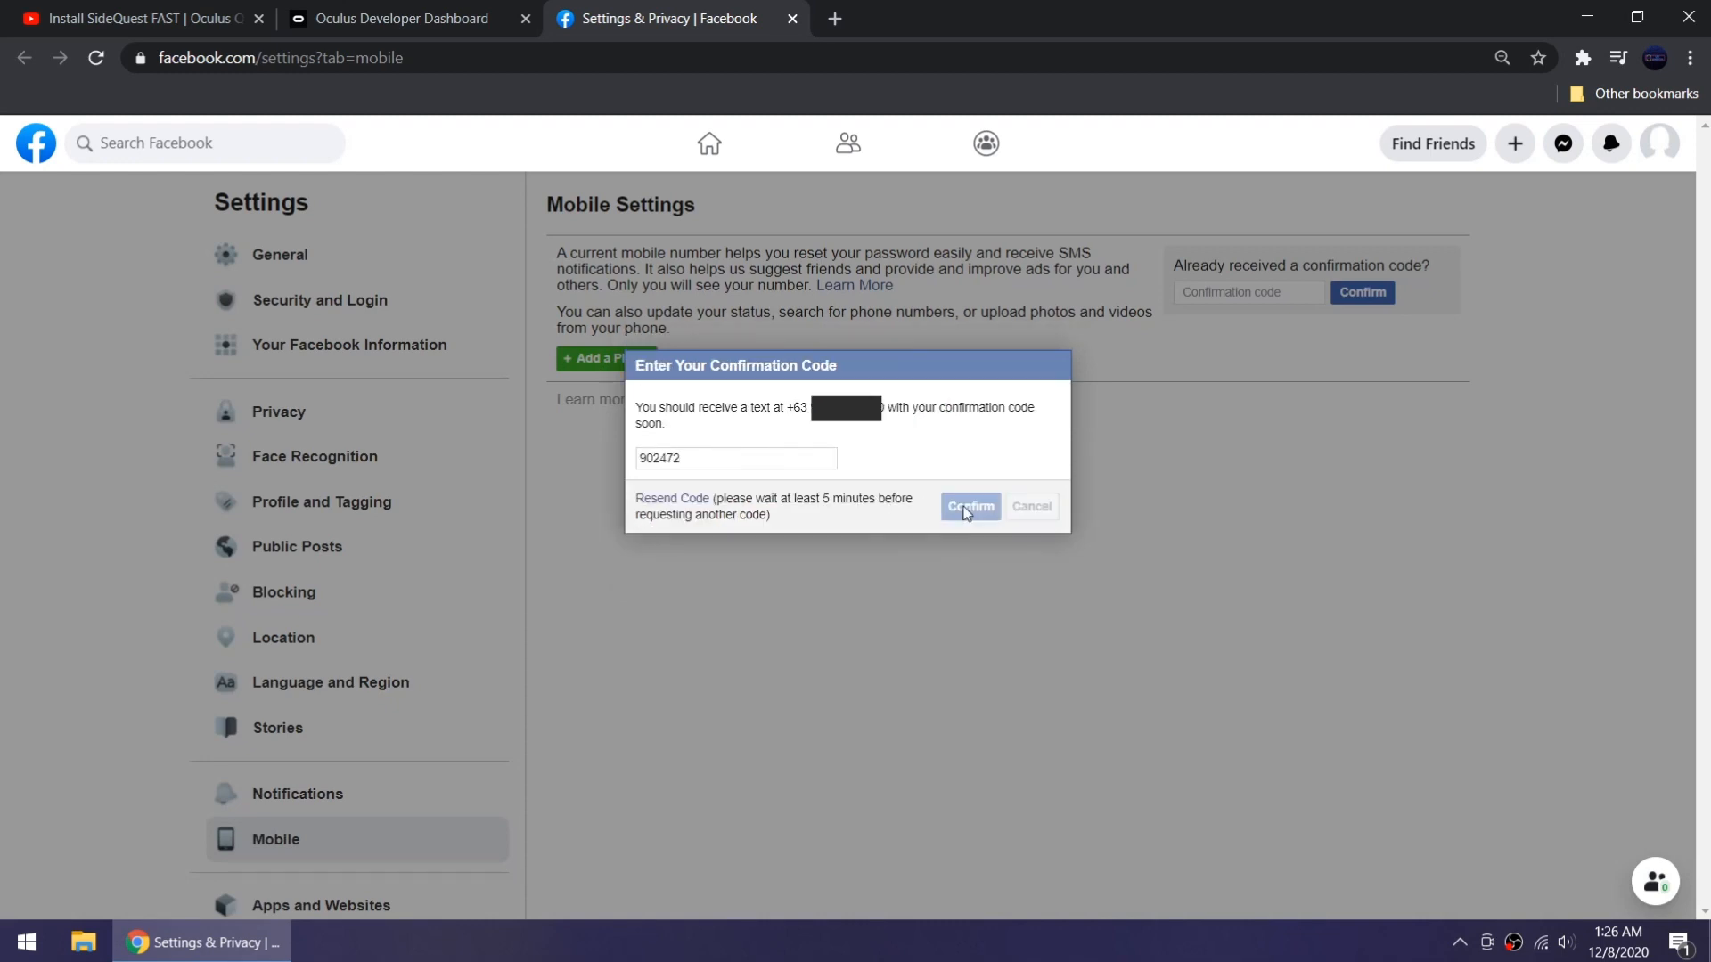
pyautogui.click(968, 506)
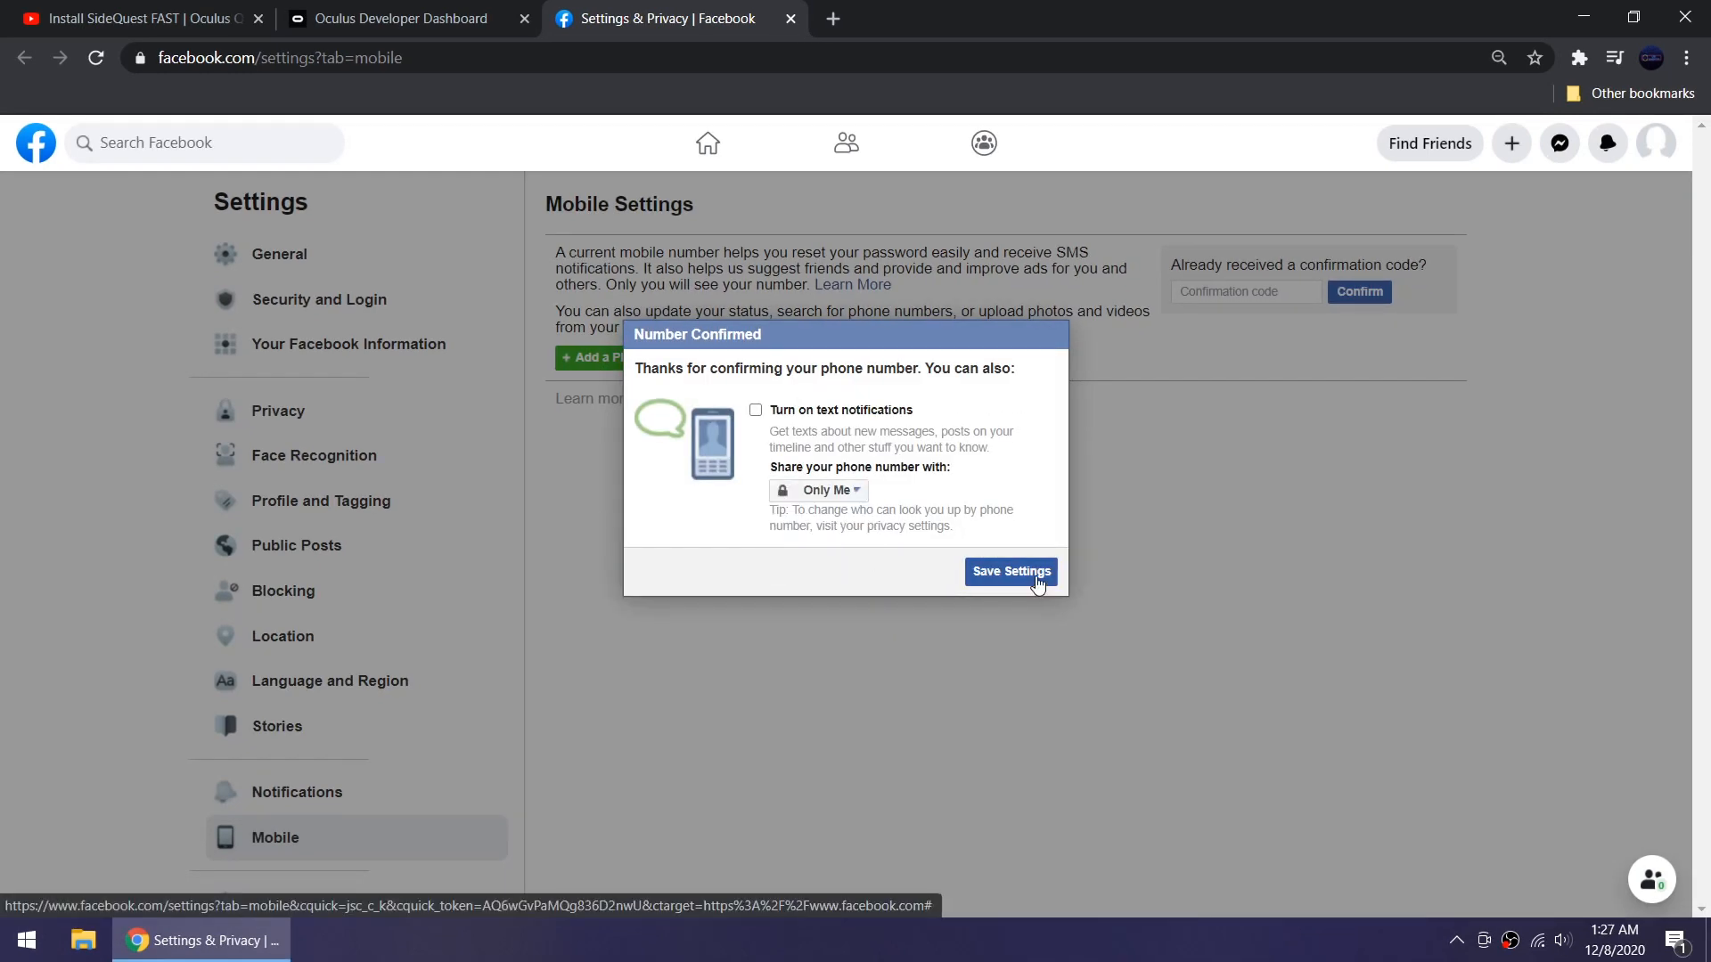
pyautogui.click(1008, 572)
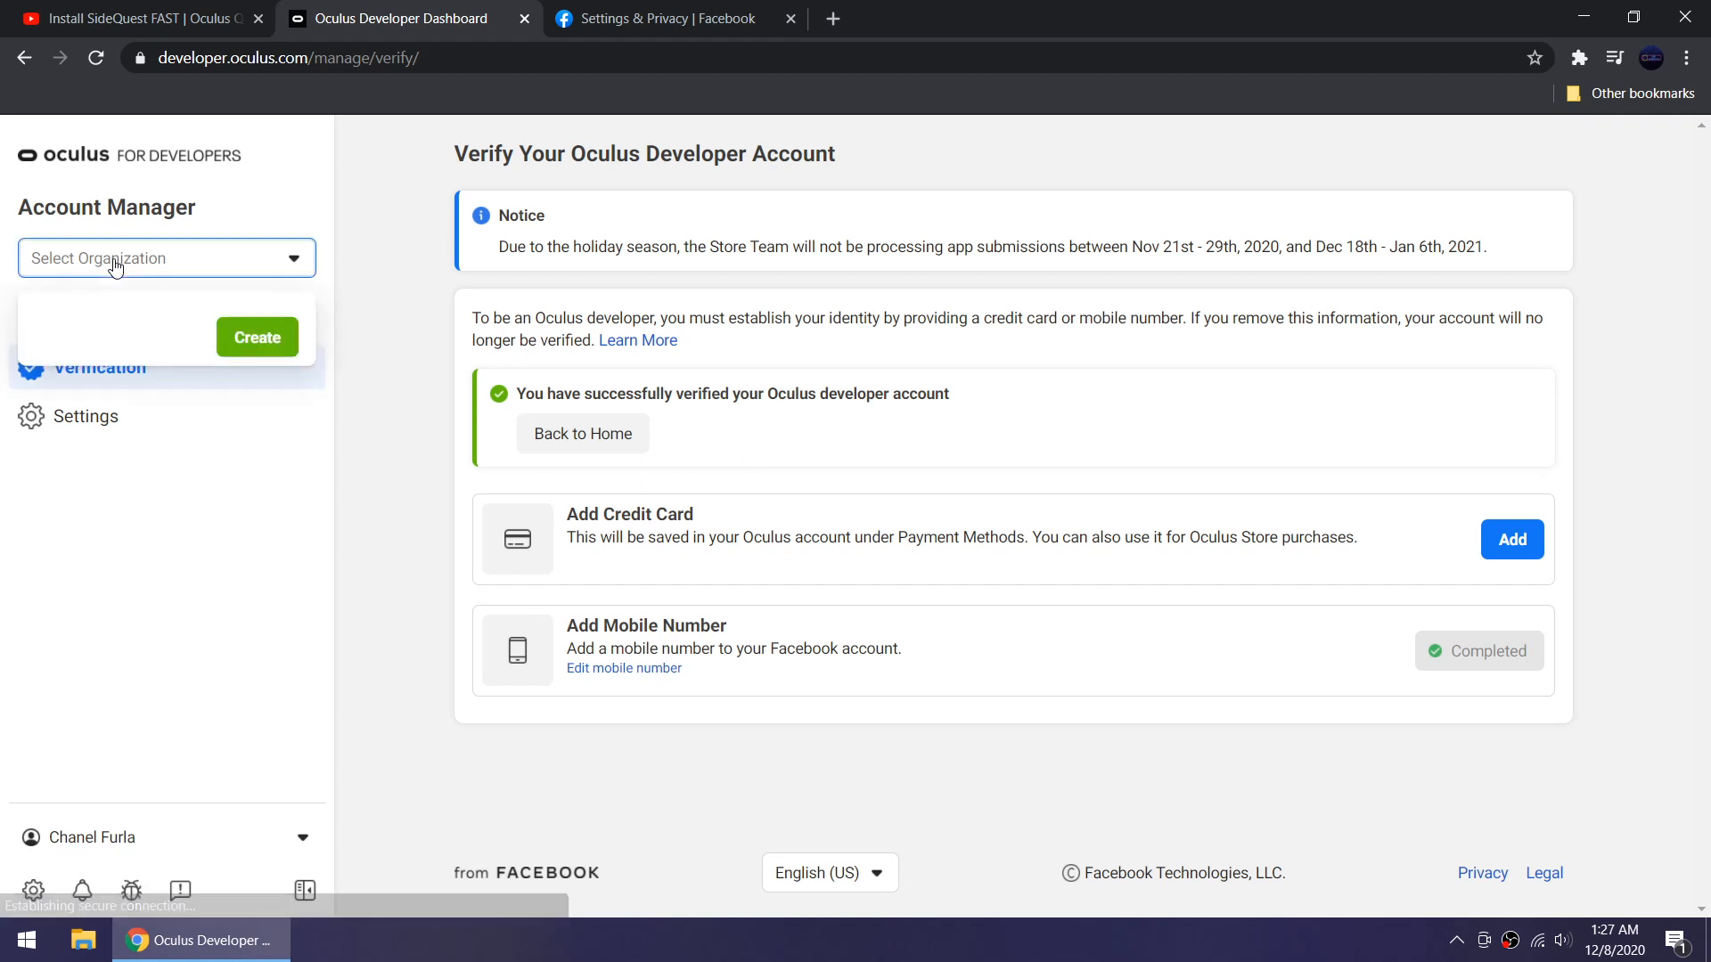
# Step: Create a new organization named 'rawrrrrr', accept the developer terms and submit it
pyautogui.click(257, 337)
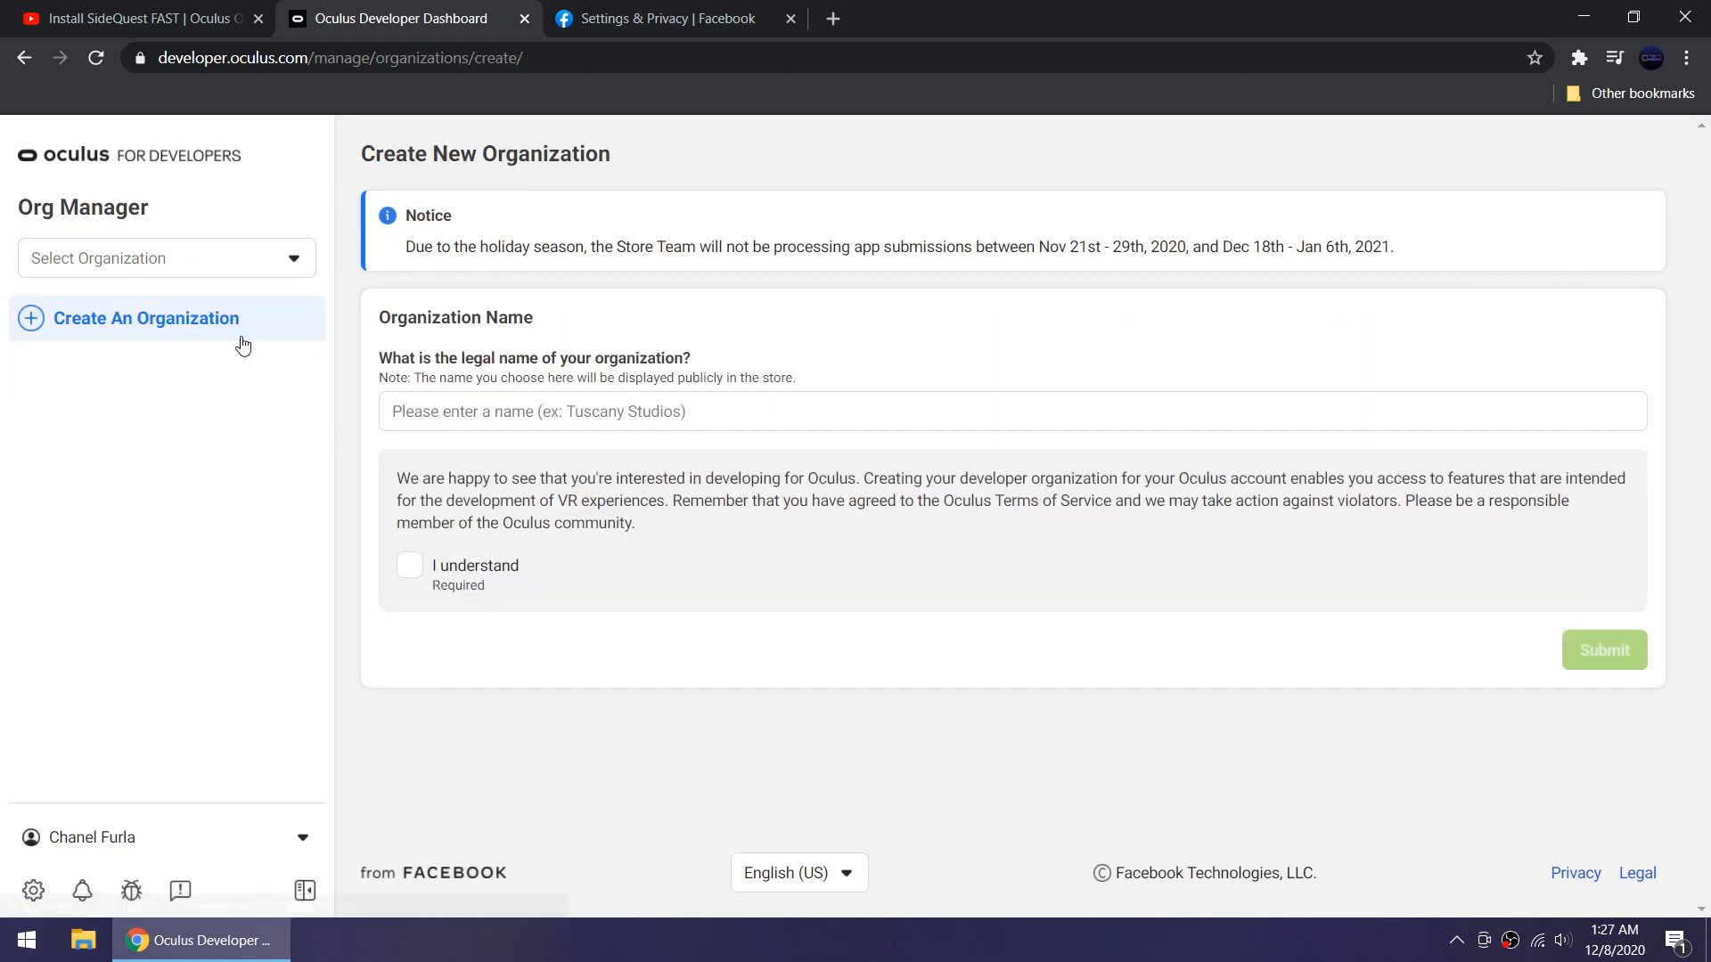
pyautogui.write('rawrrrrr')
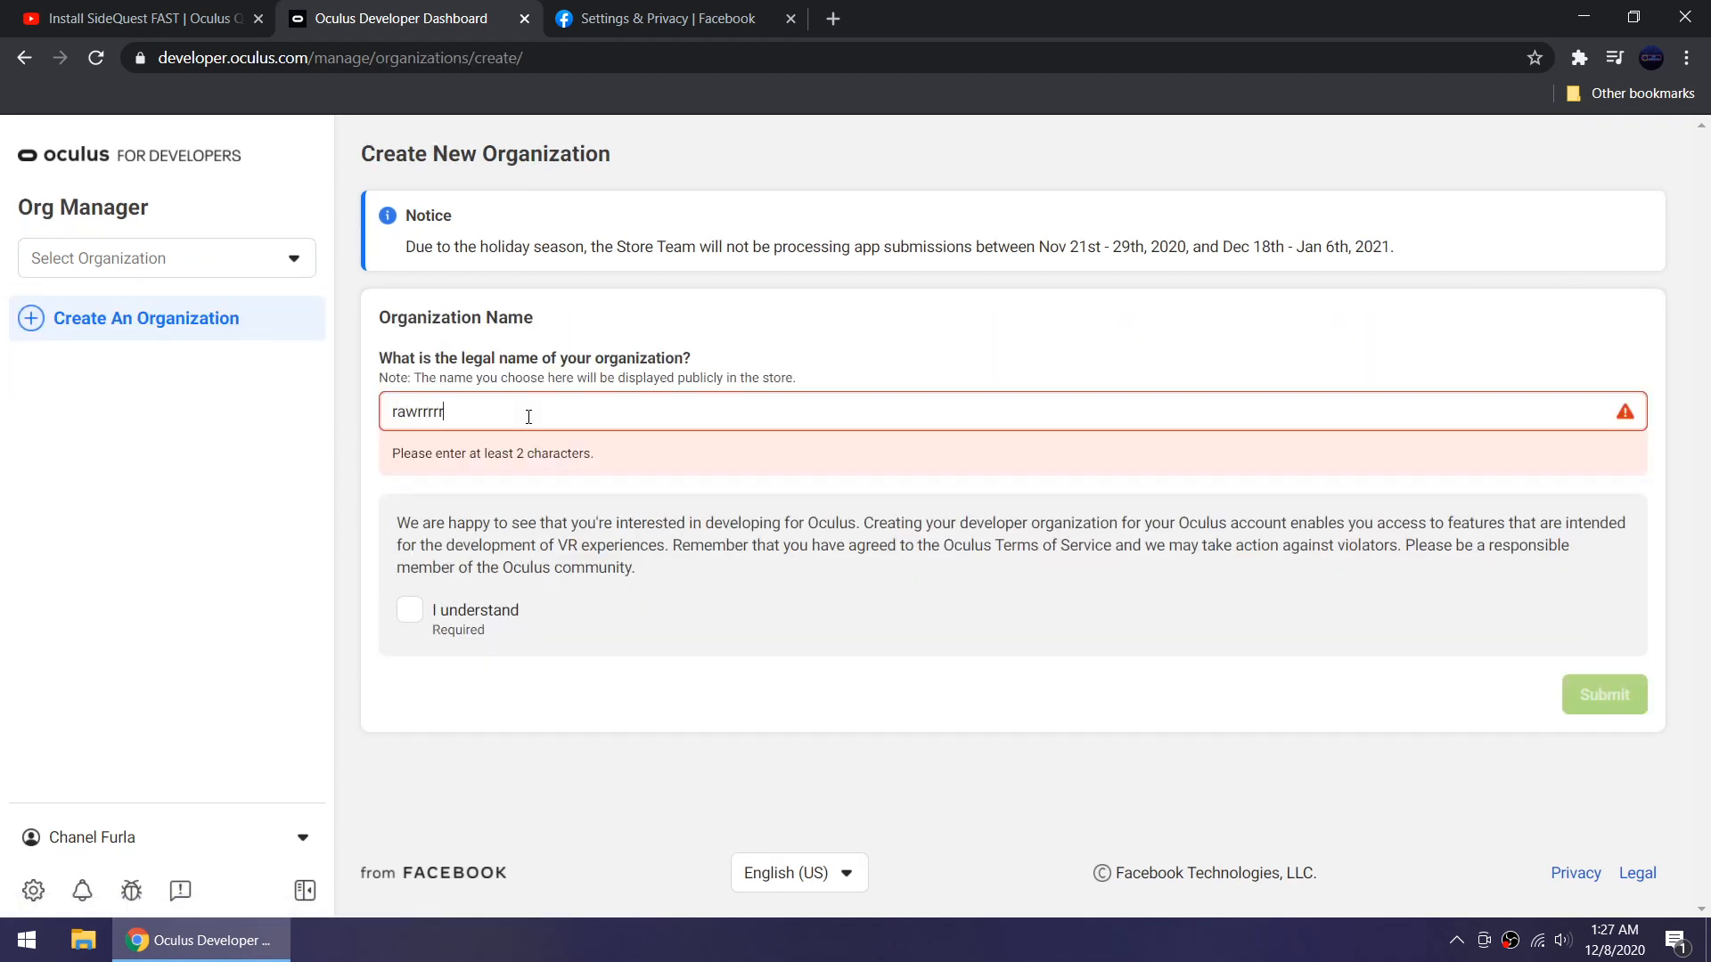
pyautogui.click(409, 565)
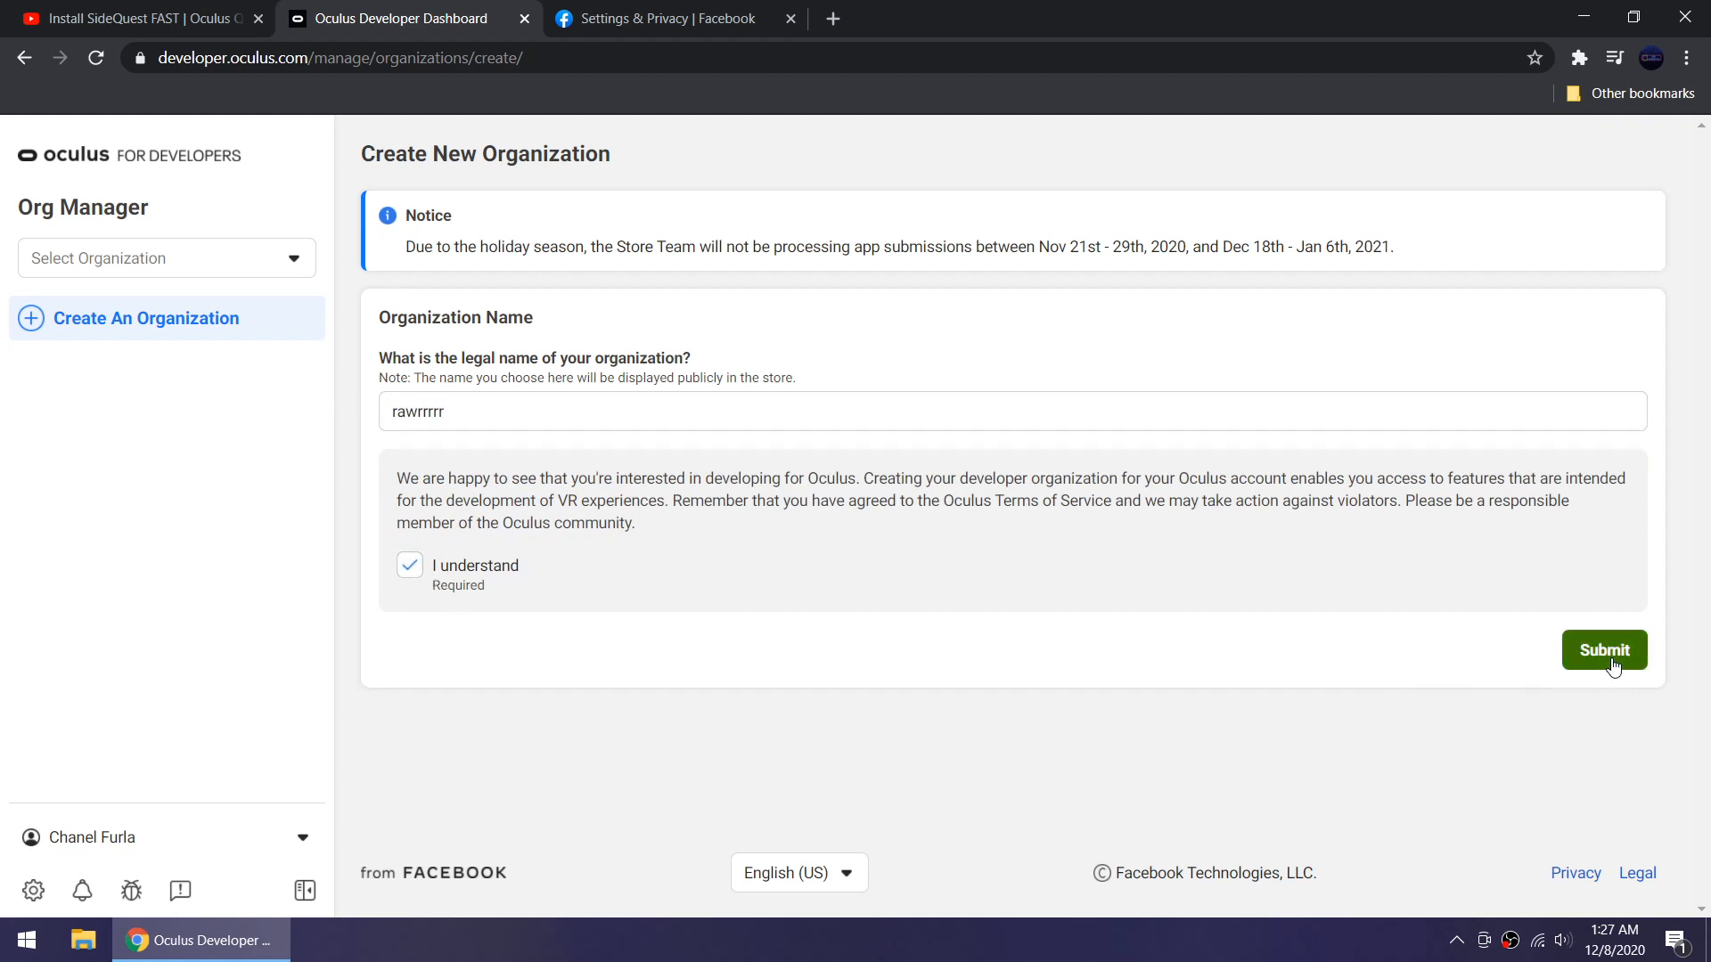
pyautogui.click(1604, 650)
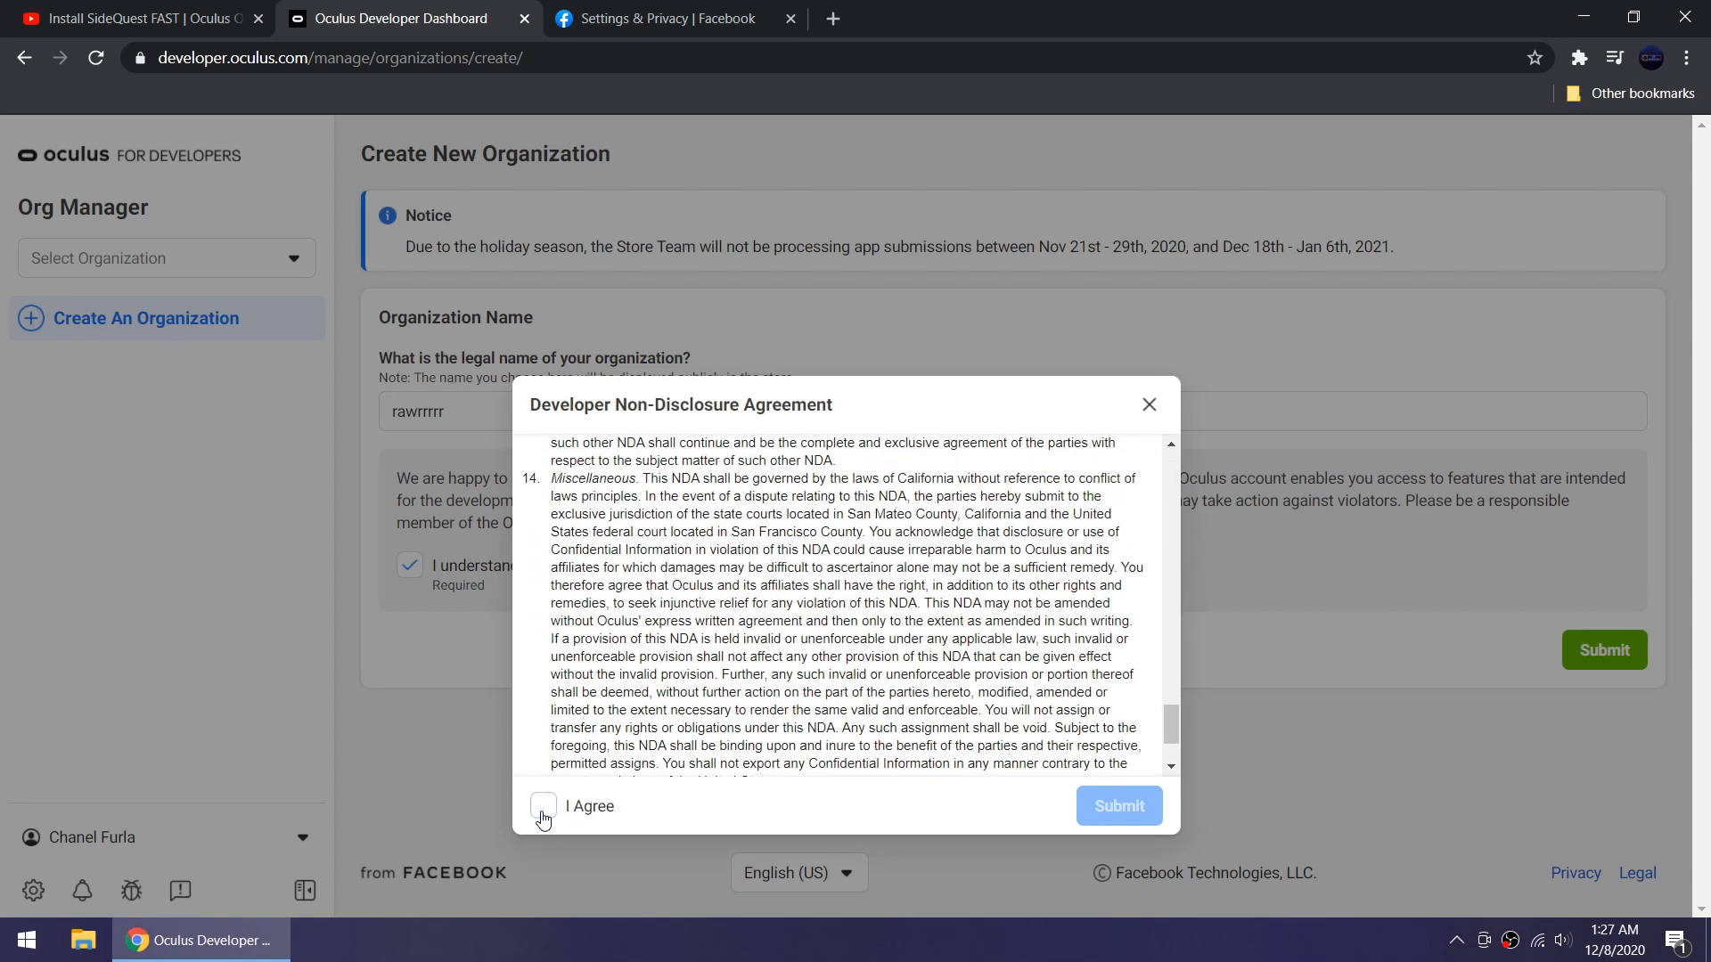
# Step: Agree to the Developer Non-Disclosure Agreement and submit it
pyautogui.click(543, 806)
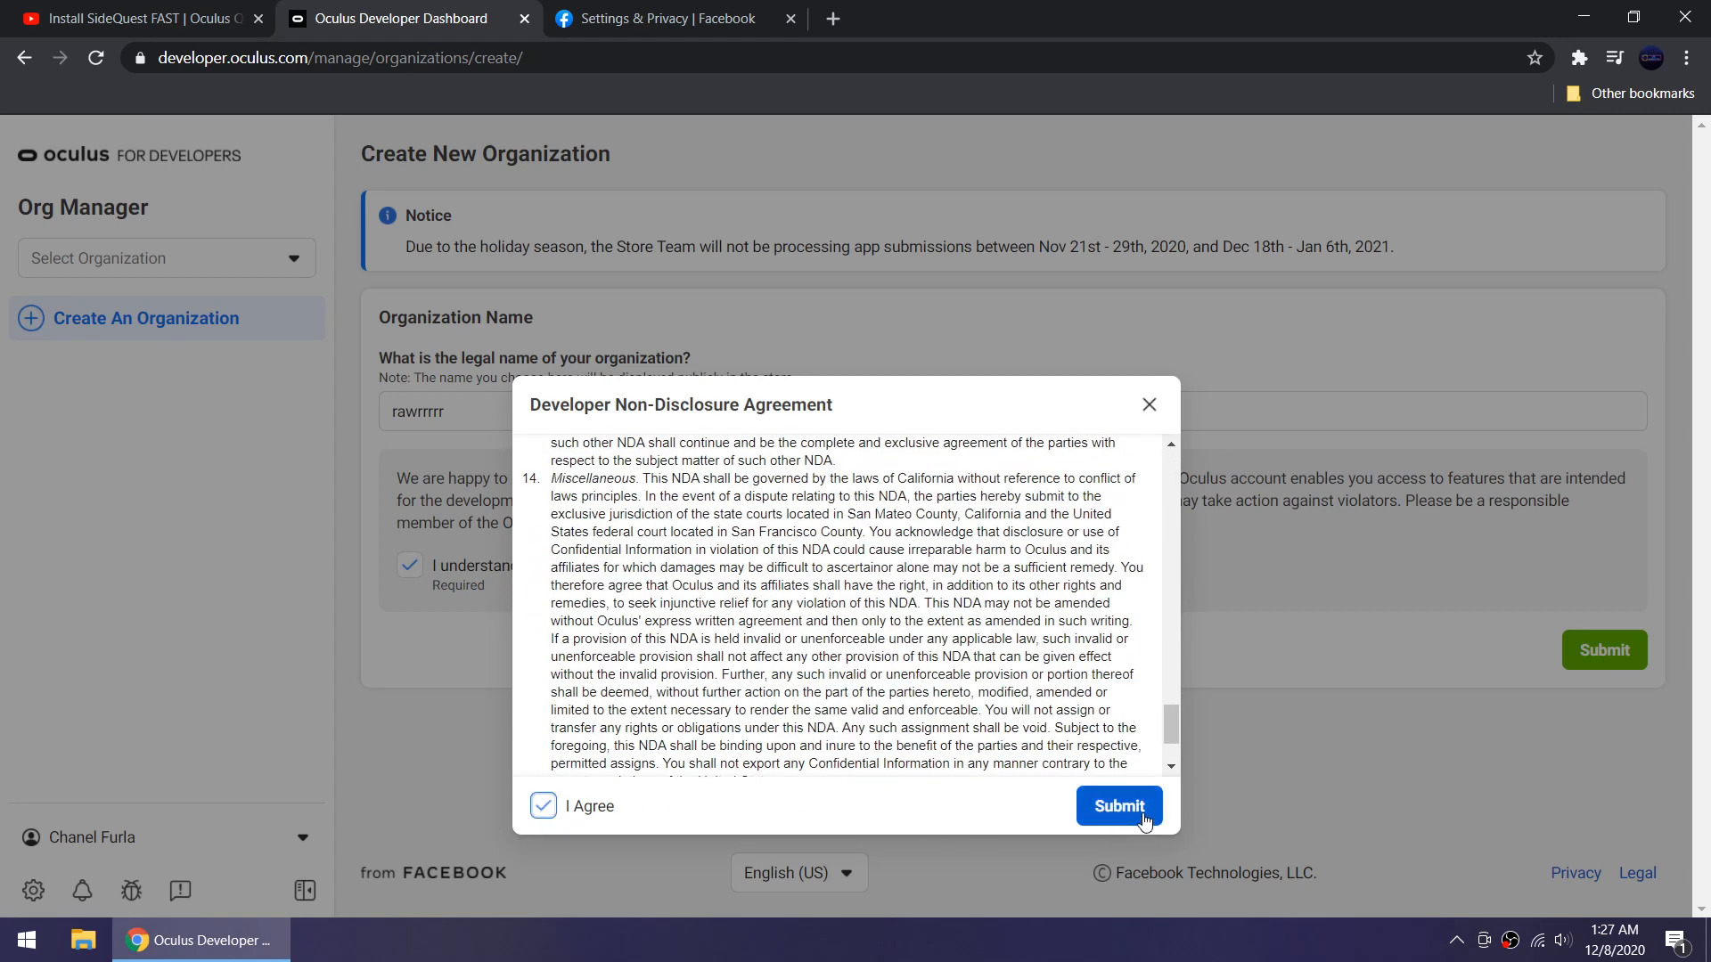
pyautogui.click(1117, 805)
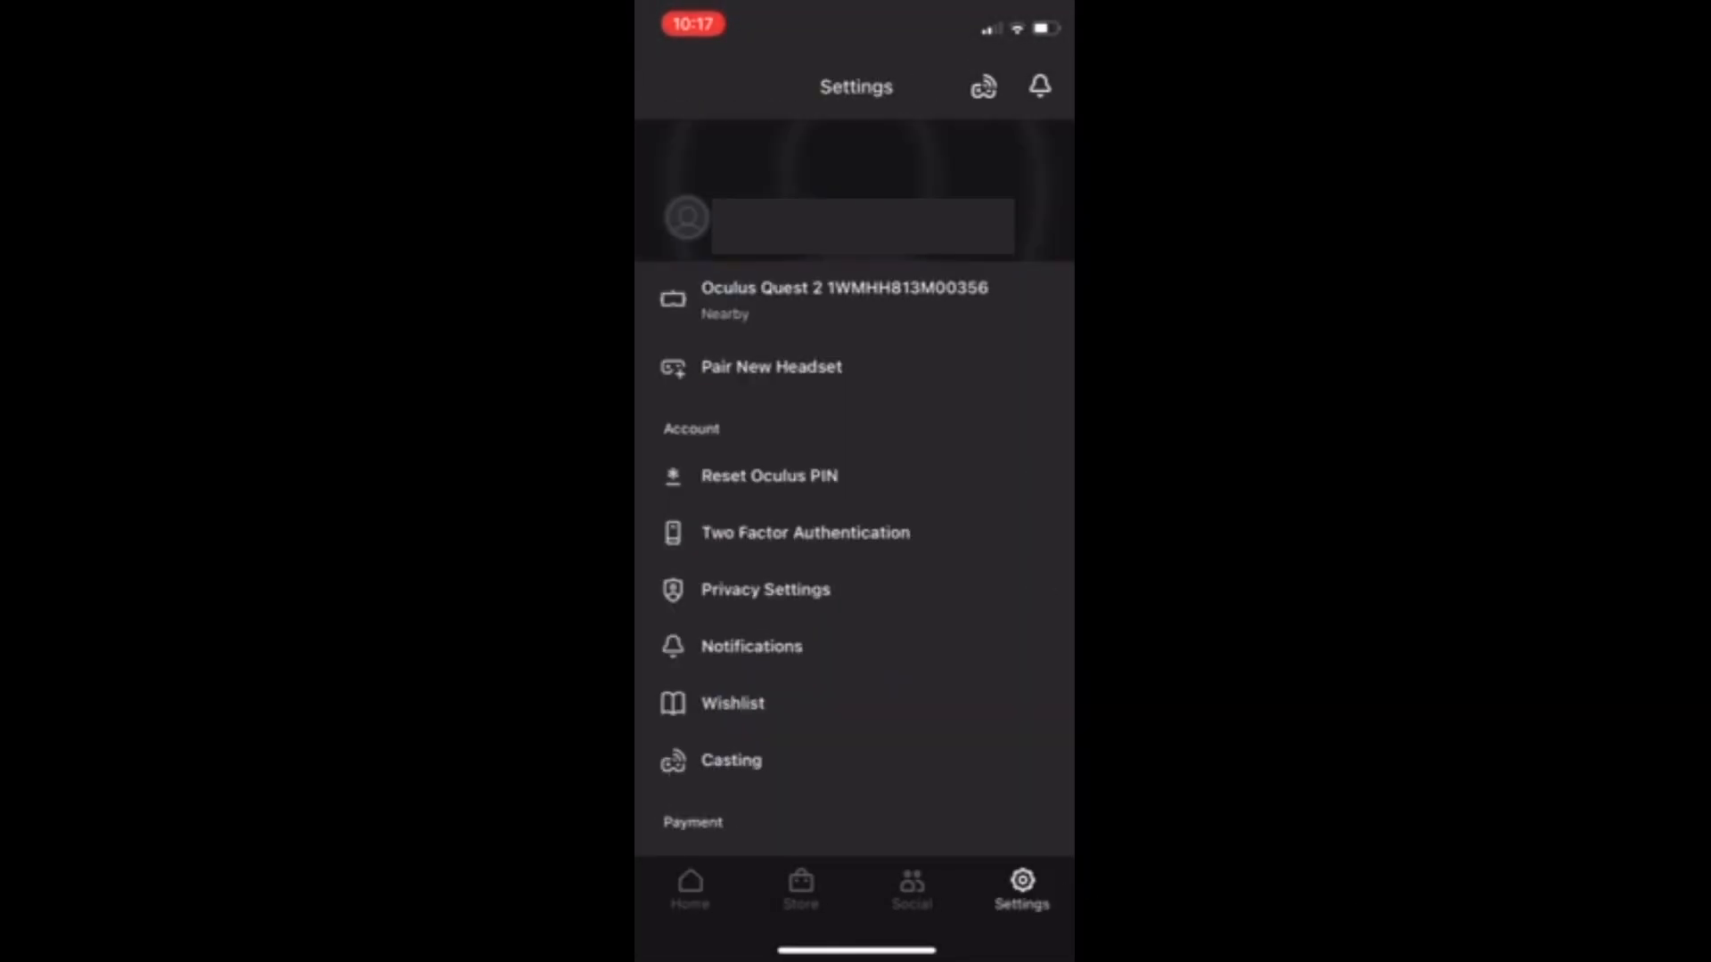
# Step: Connect to the Quest 2 headset in the Oculus app and reach its More Settings
pyautogui.click(843, 299)
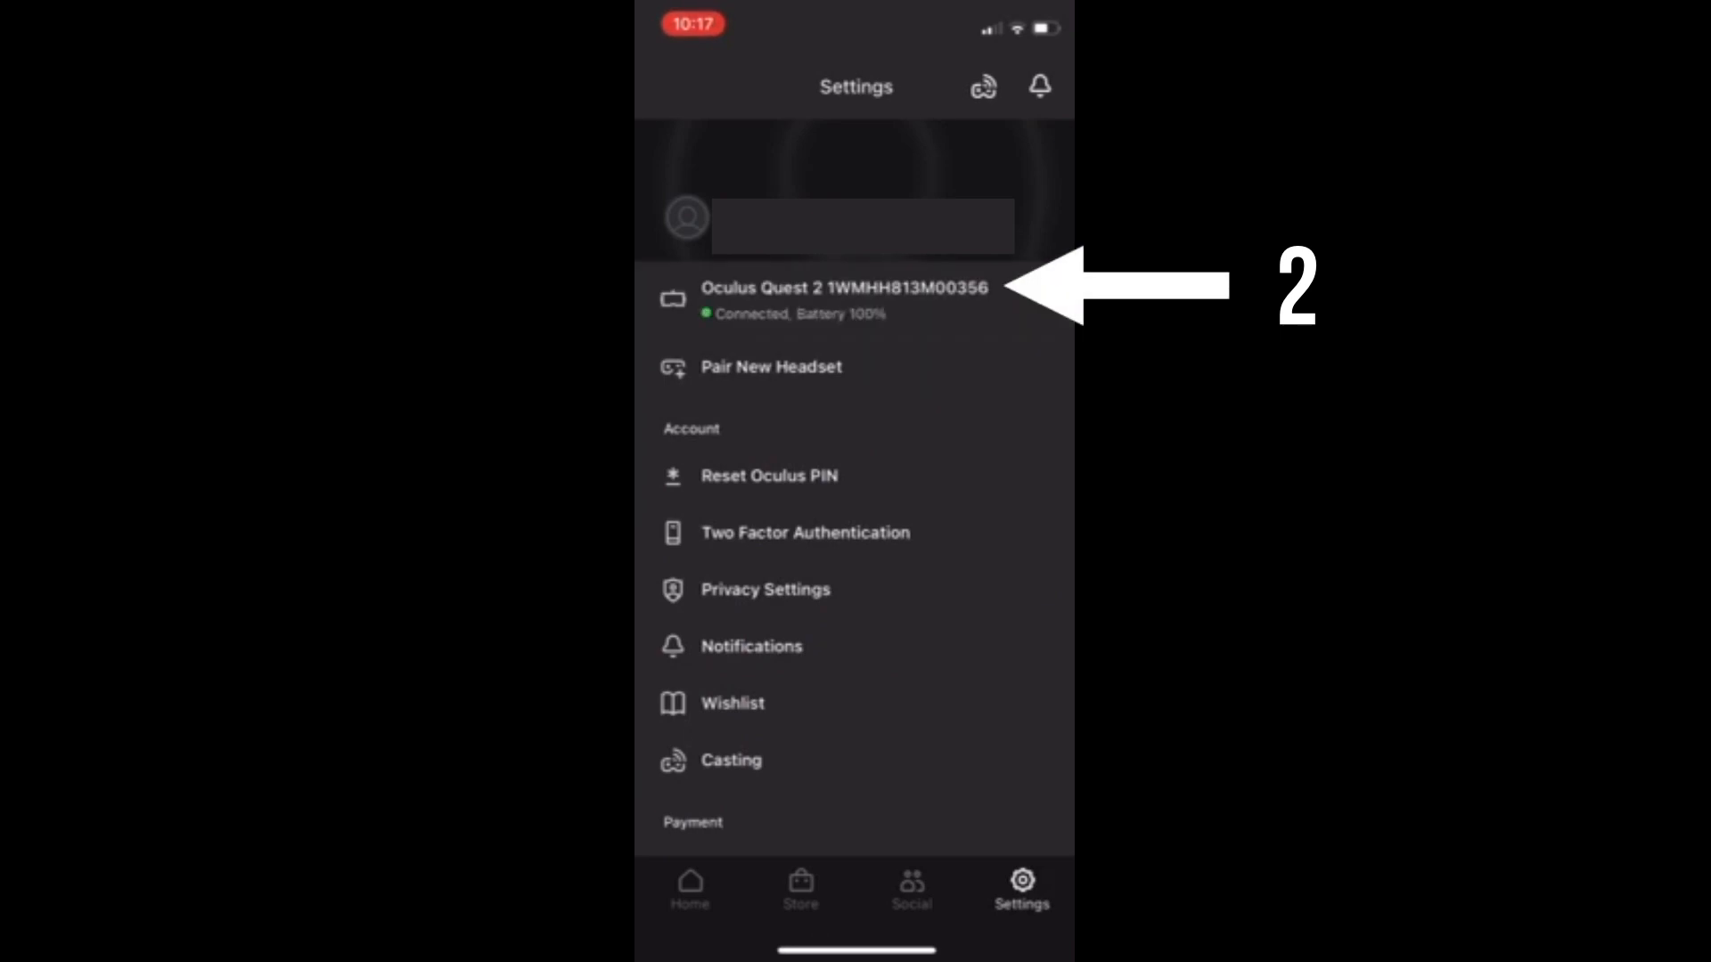
pyautogui.click(851, 298)
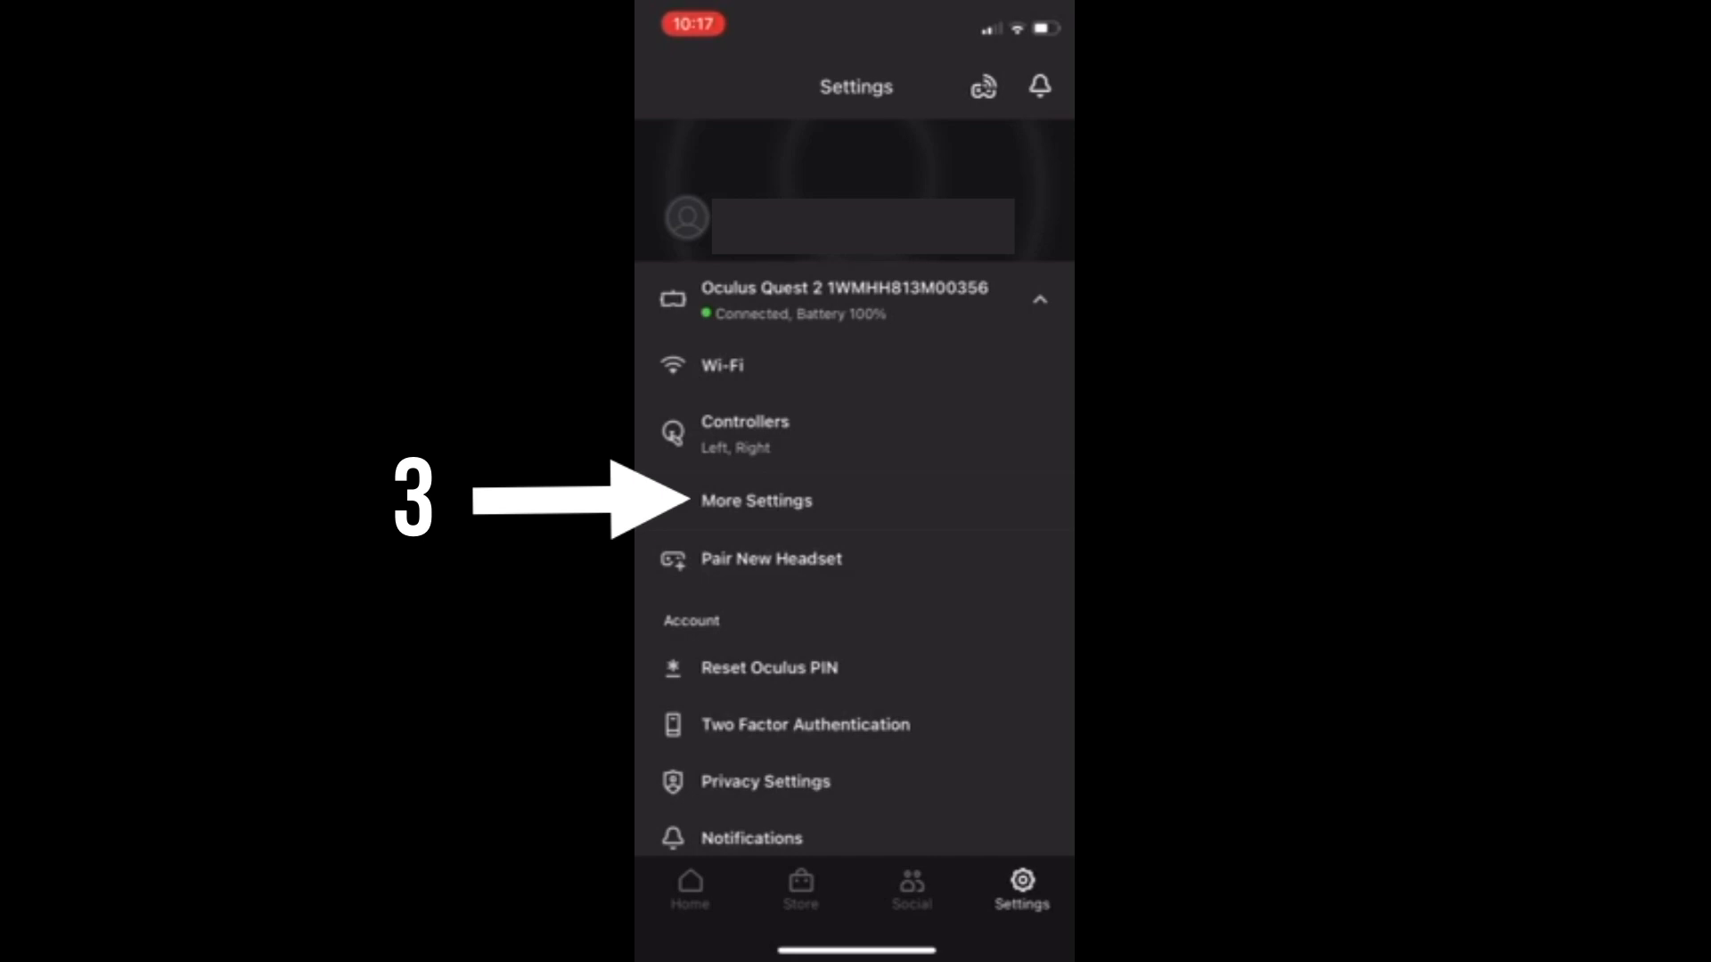
pyautogui.click(755, 501)
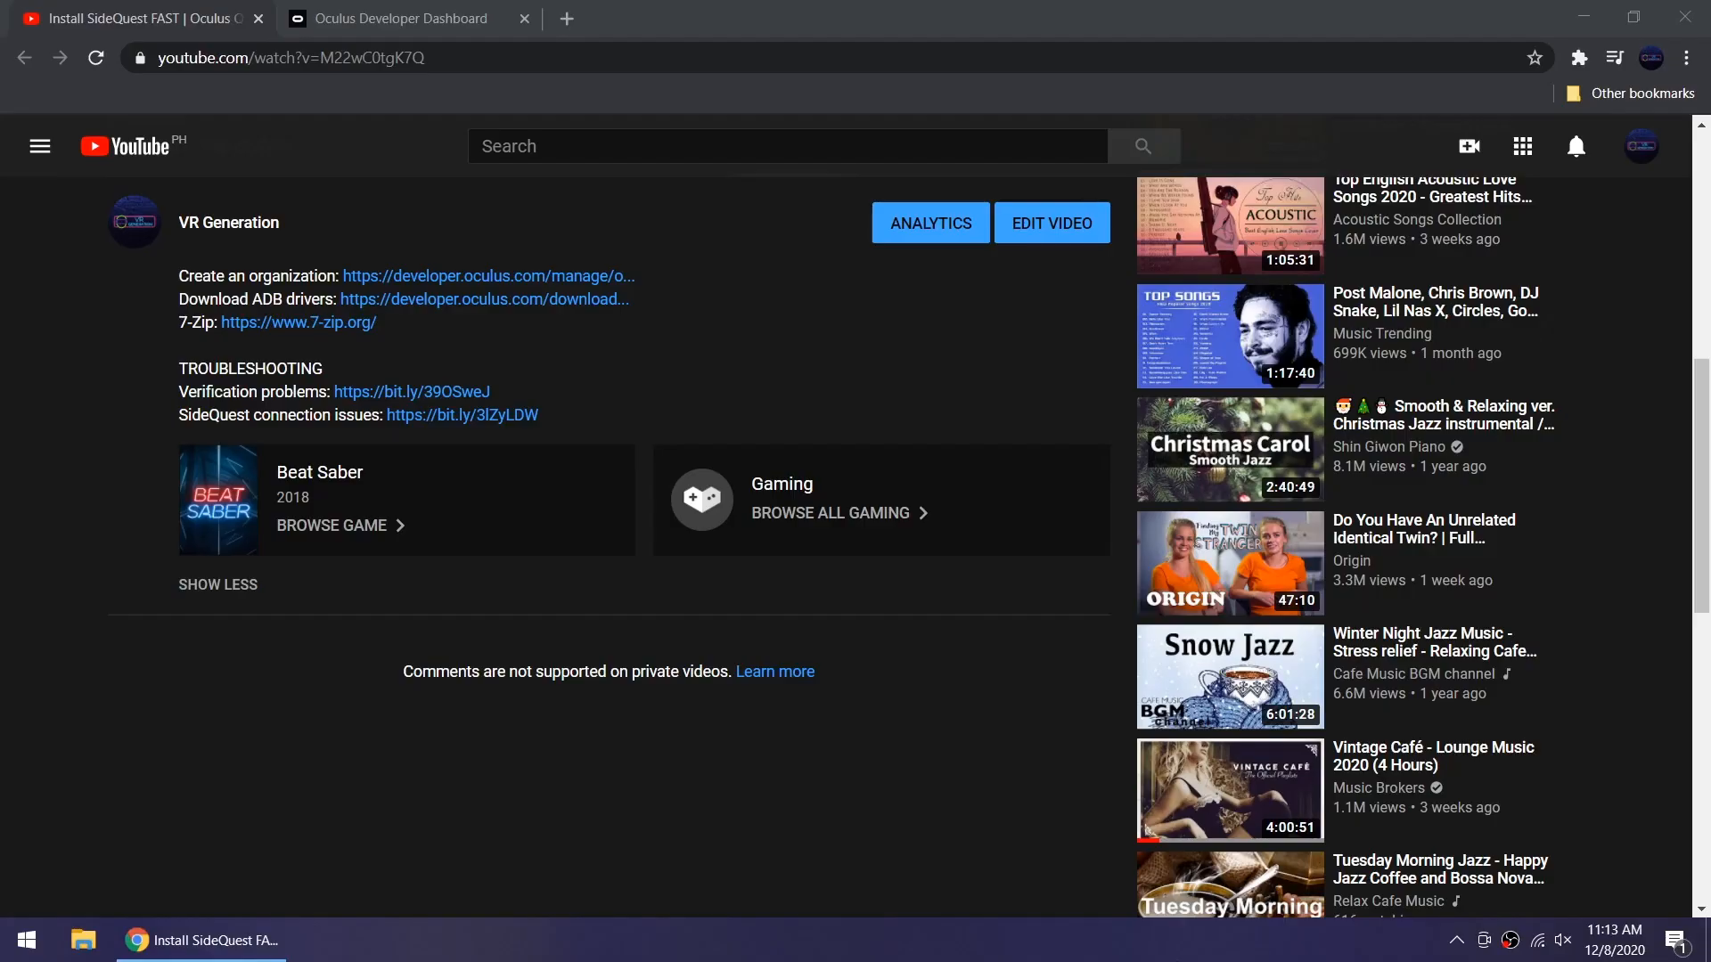
pyautogui.moveTo(523, 315)
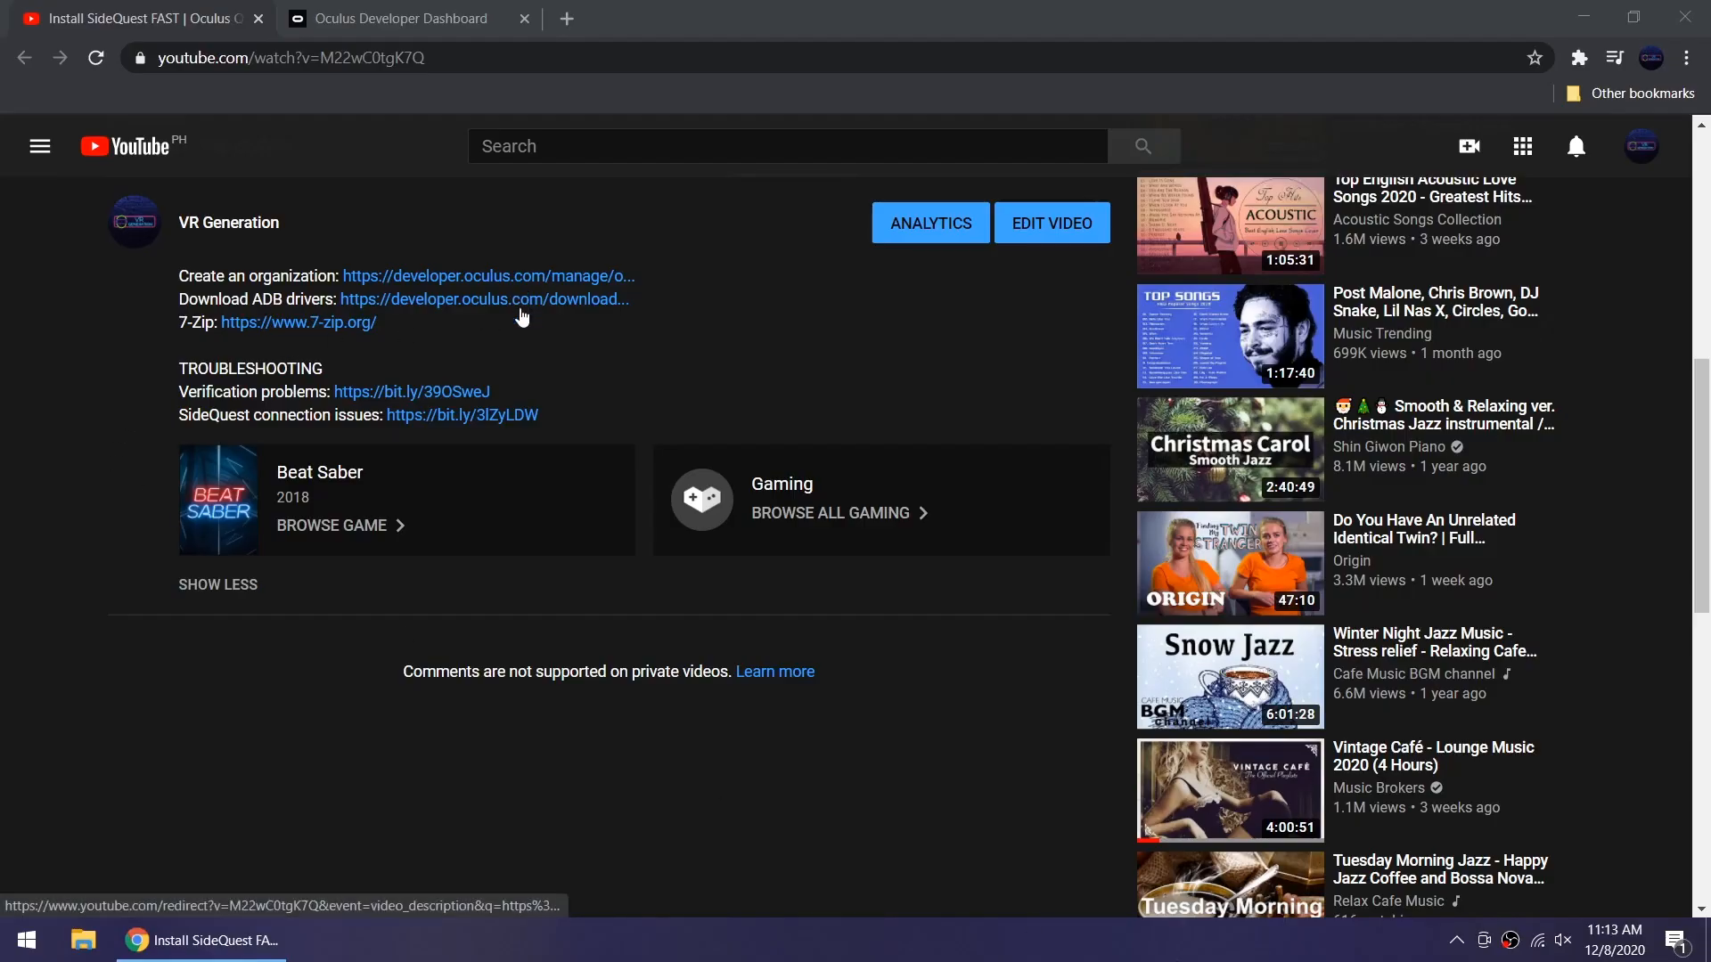
# Step: Download the Oculus ADB Drivers 2.0 zip and show it in the Downloads folder
pyautogui.click(483, 299)
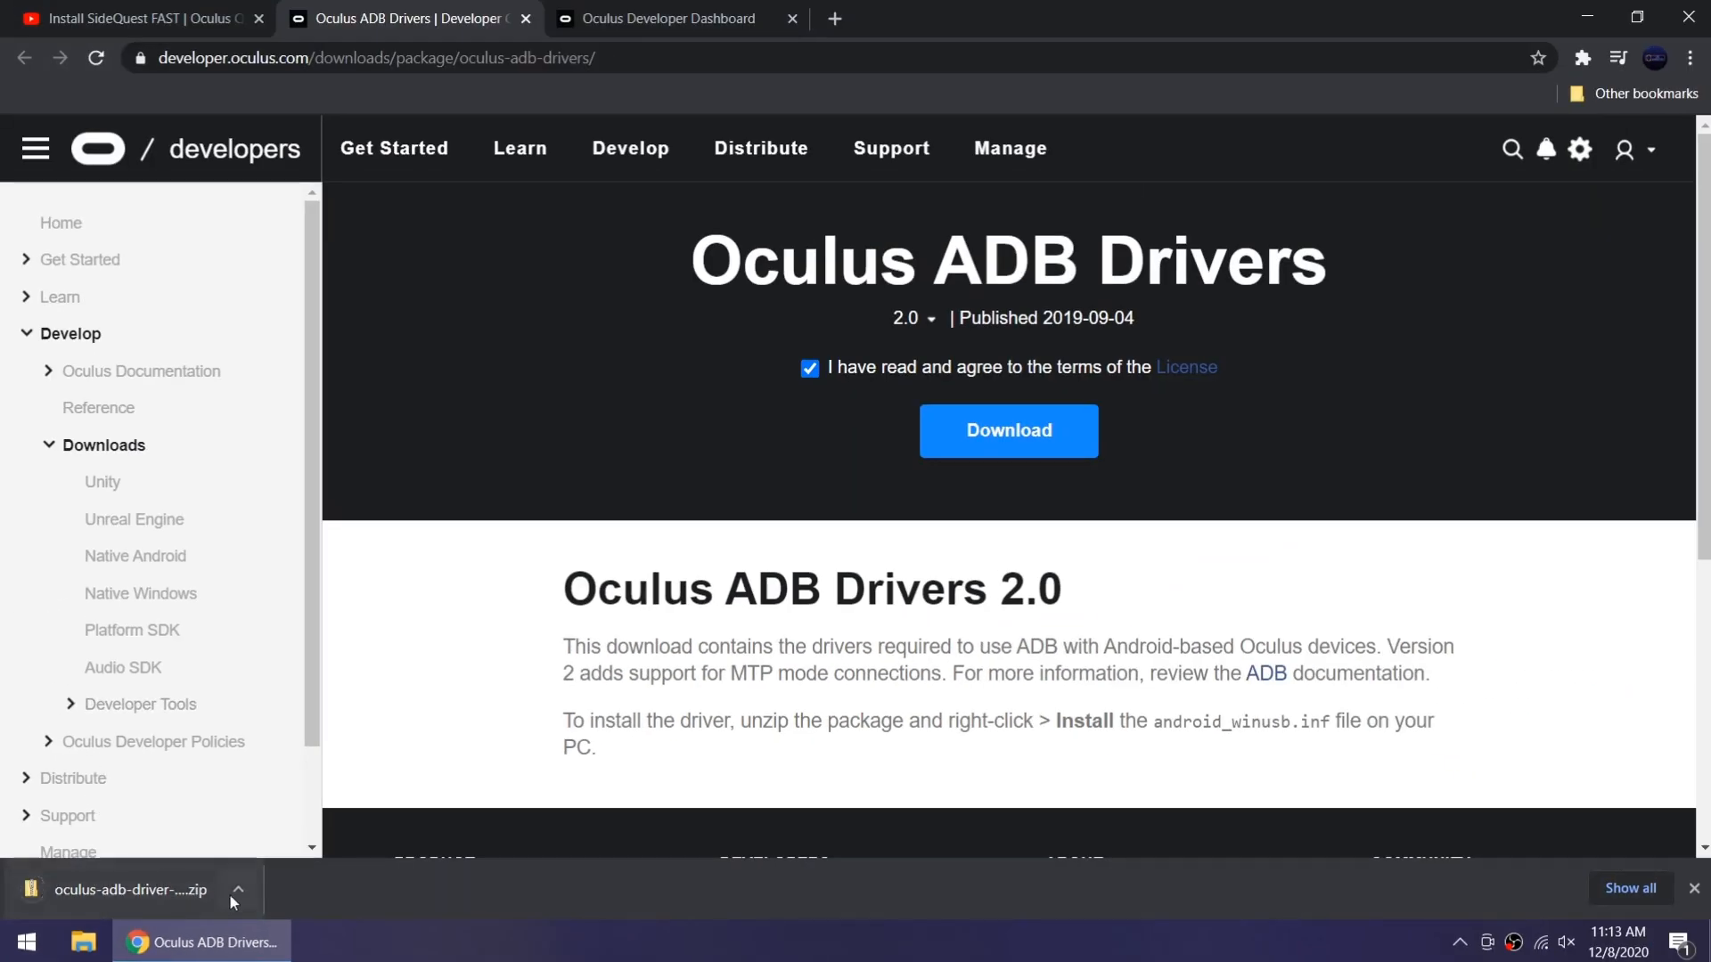
pyautogui.click(235, 894)
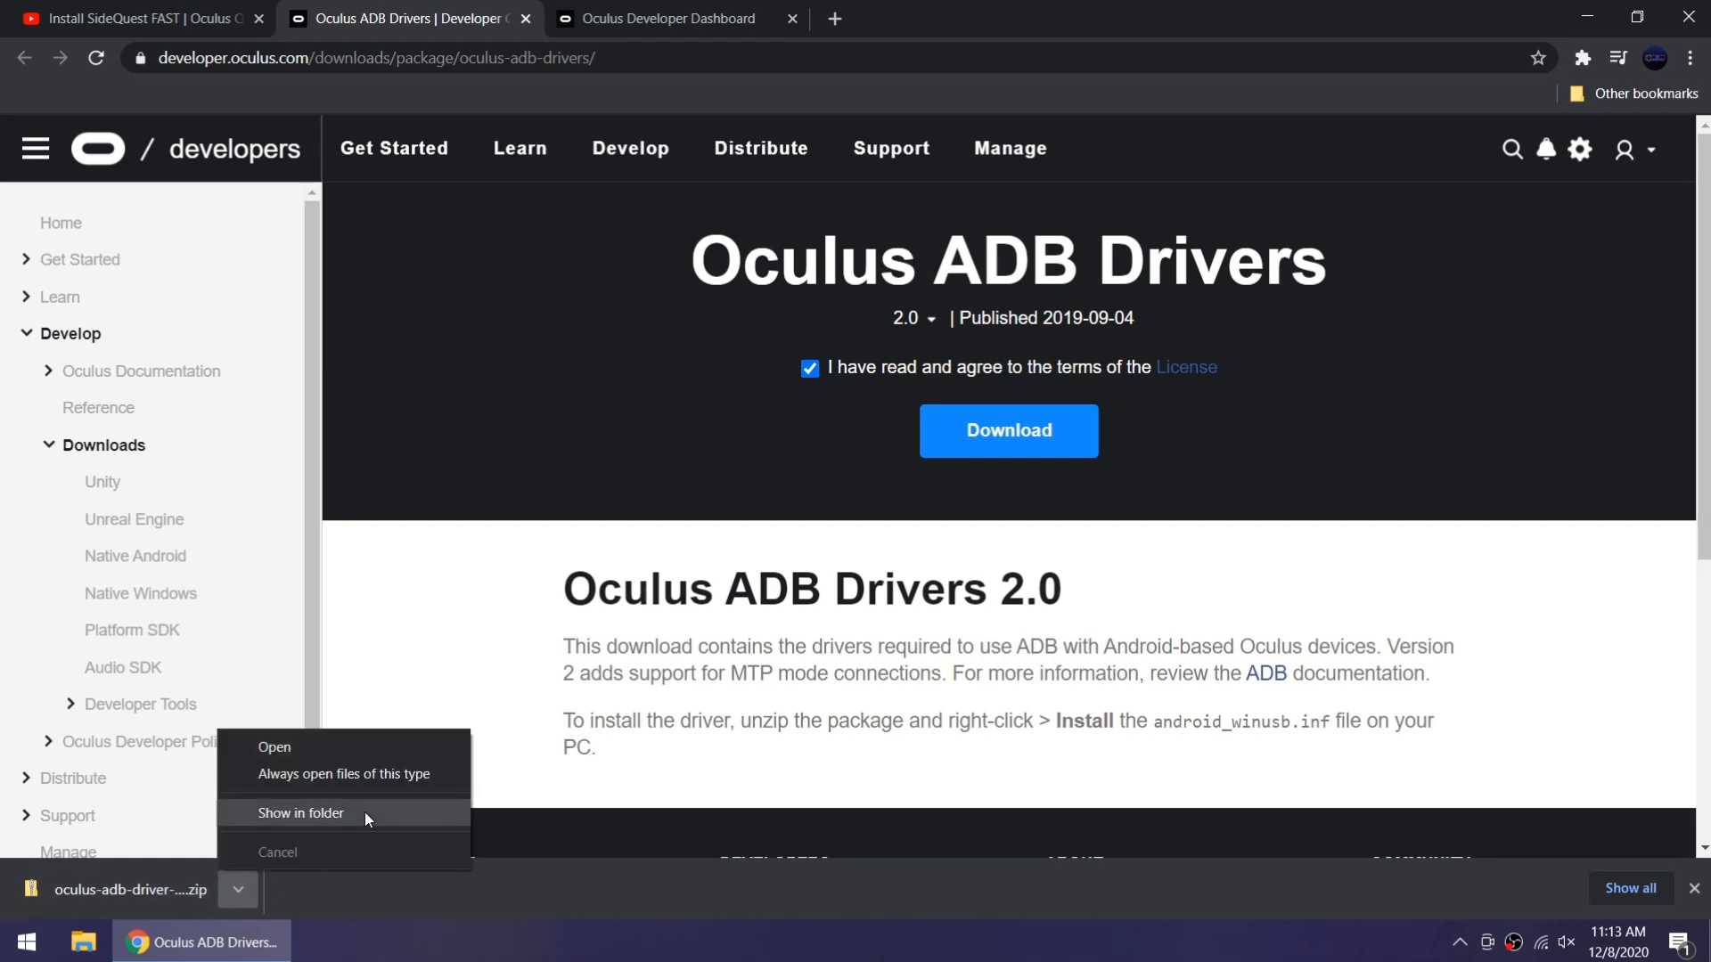
pyautogui.click(300, 813)
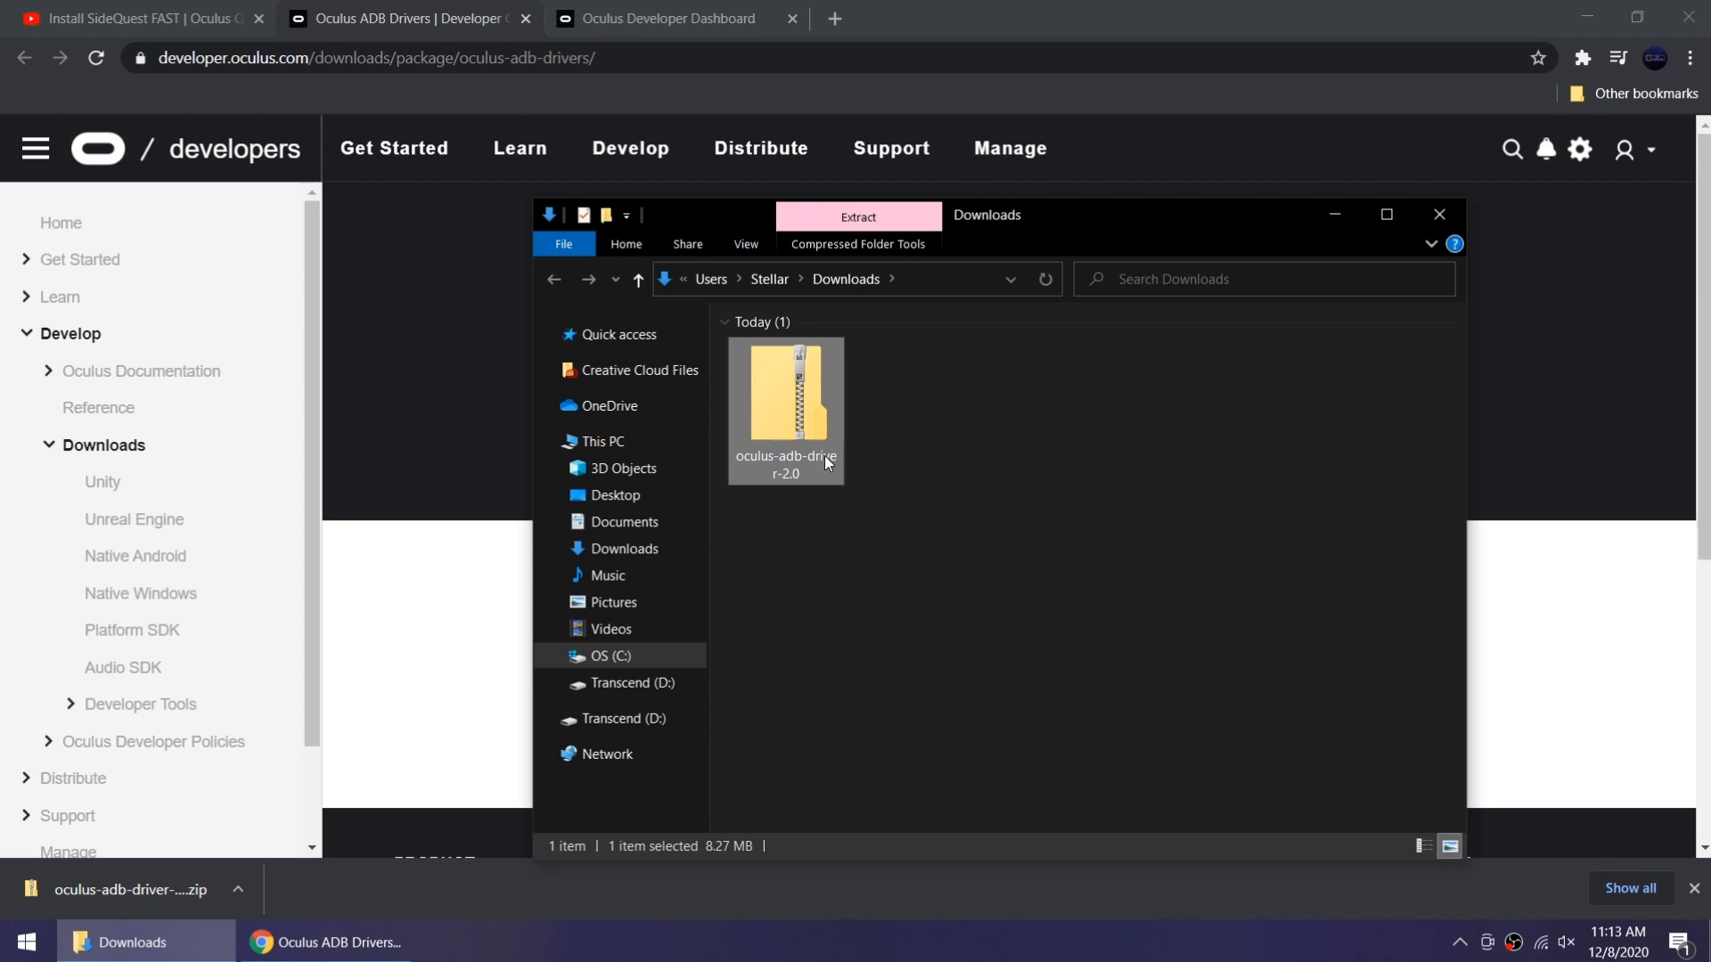
# Step: Extract the driver zip with 7-Zip into Downloads and enter the oculus-go-adb-driver-2.0 folder
pyautogui.rightClick(784, 410)
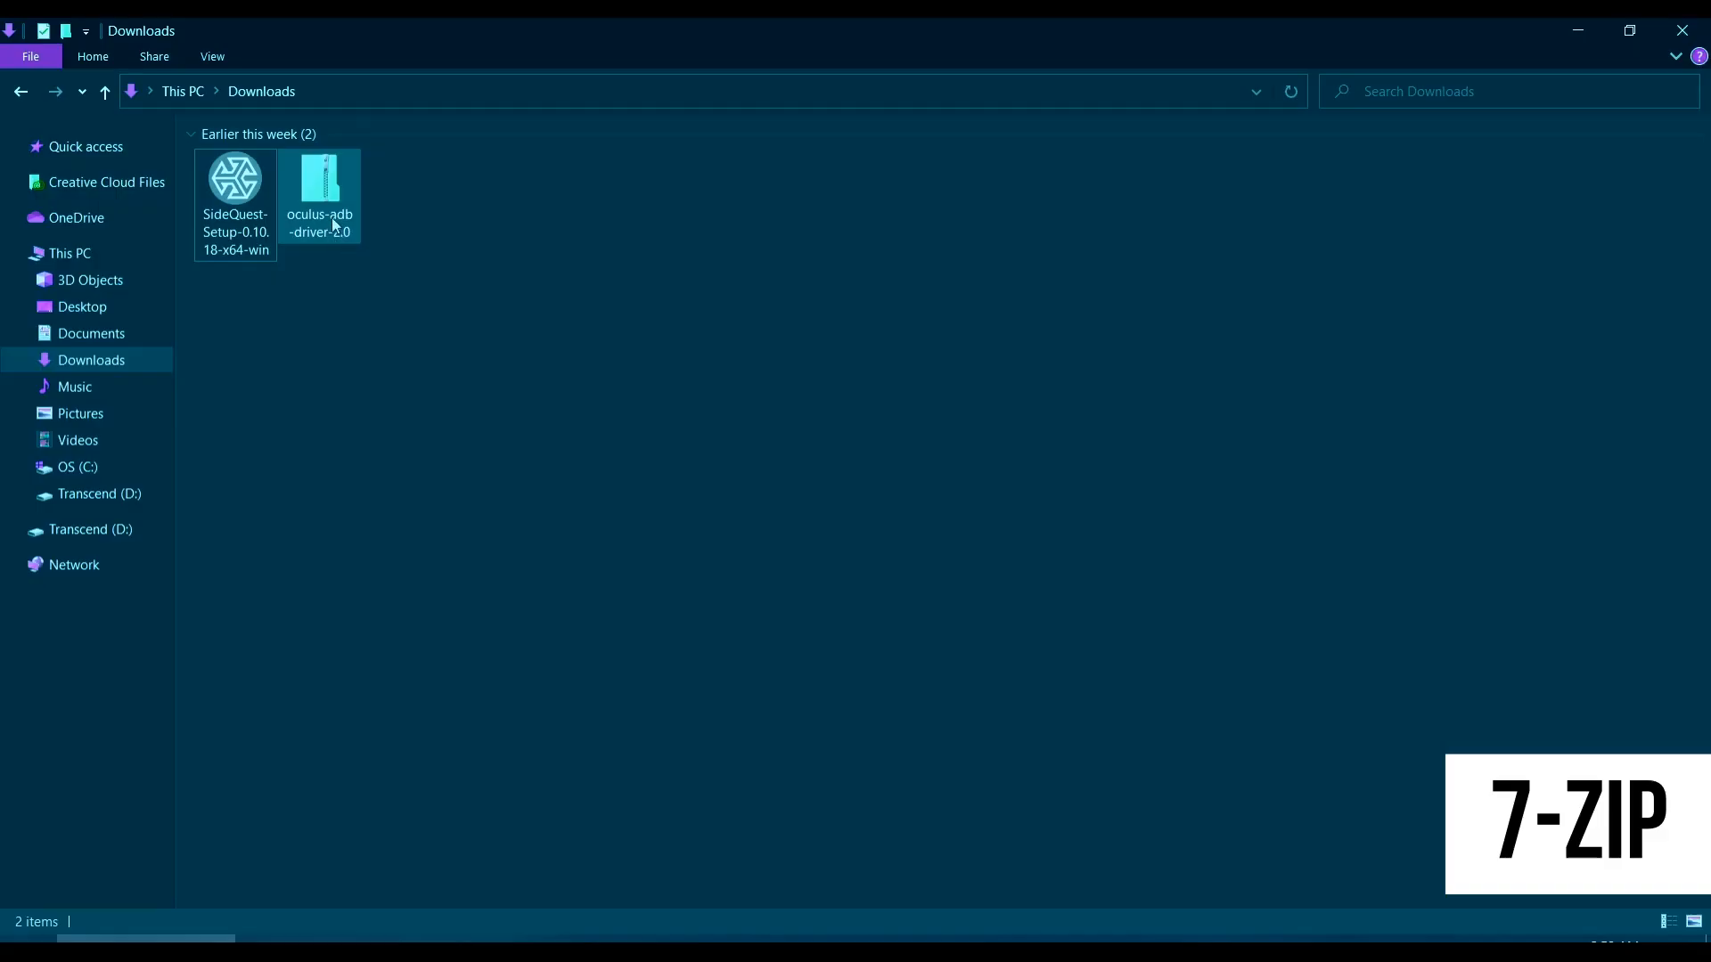
pyautogui.rightClick(317, 196)
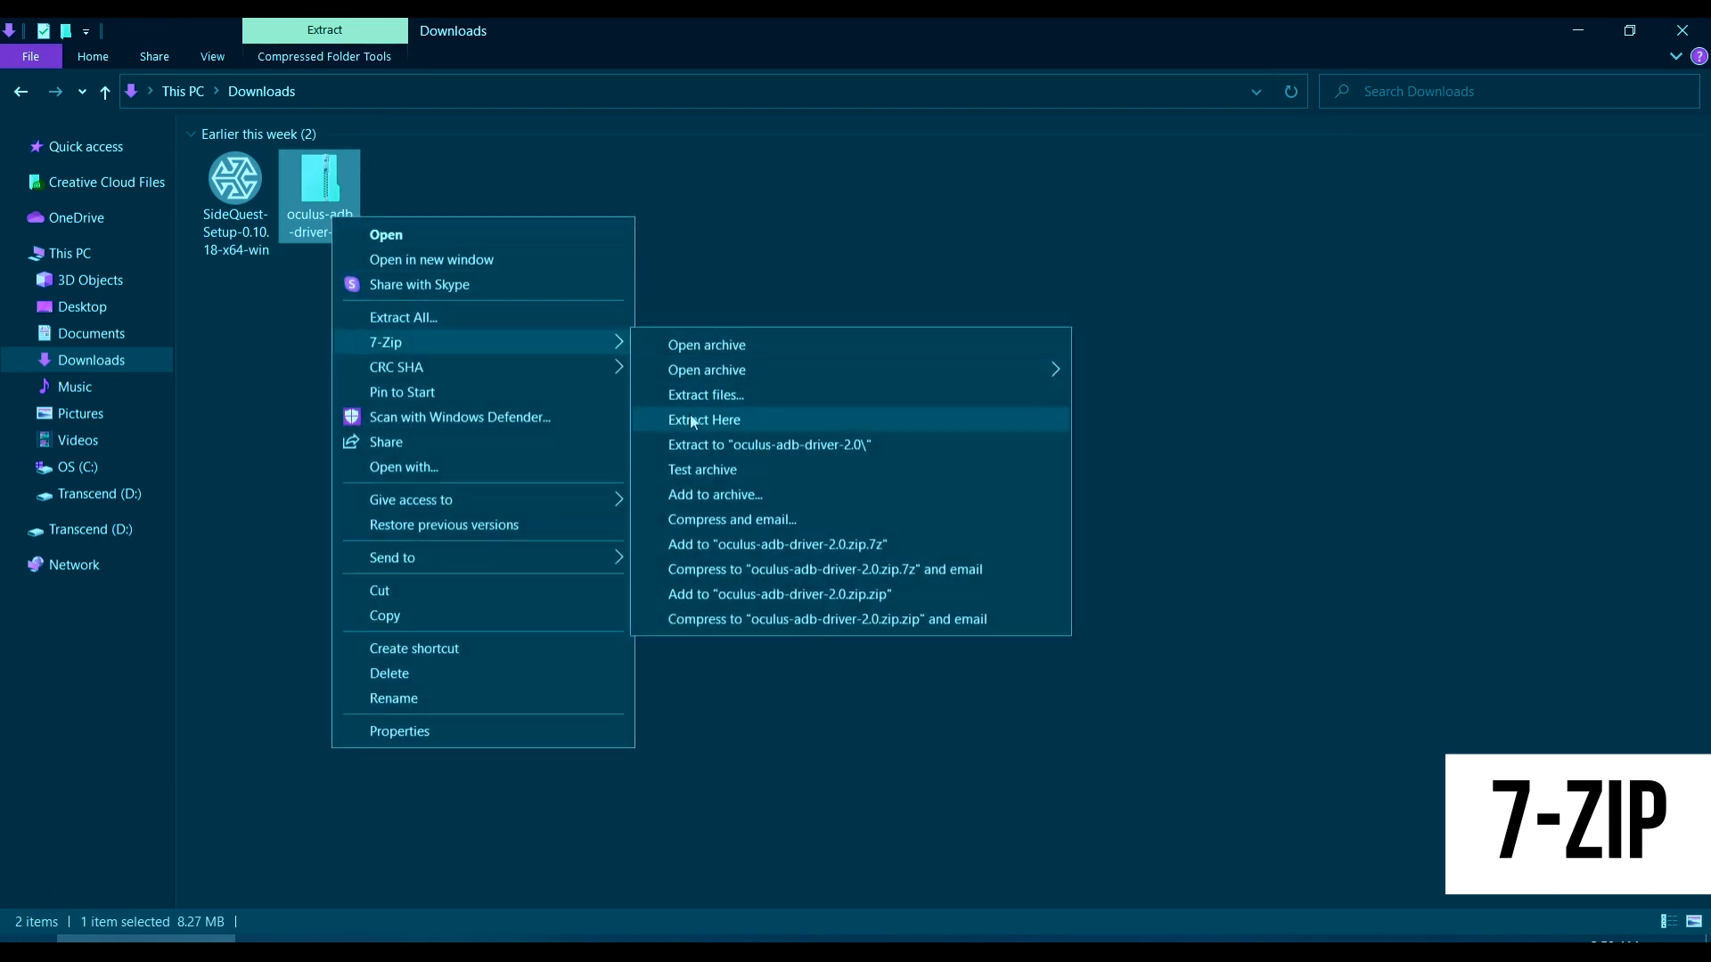
pyautogui.click(704, 418)
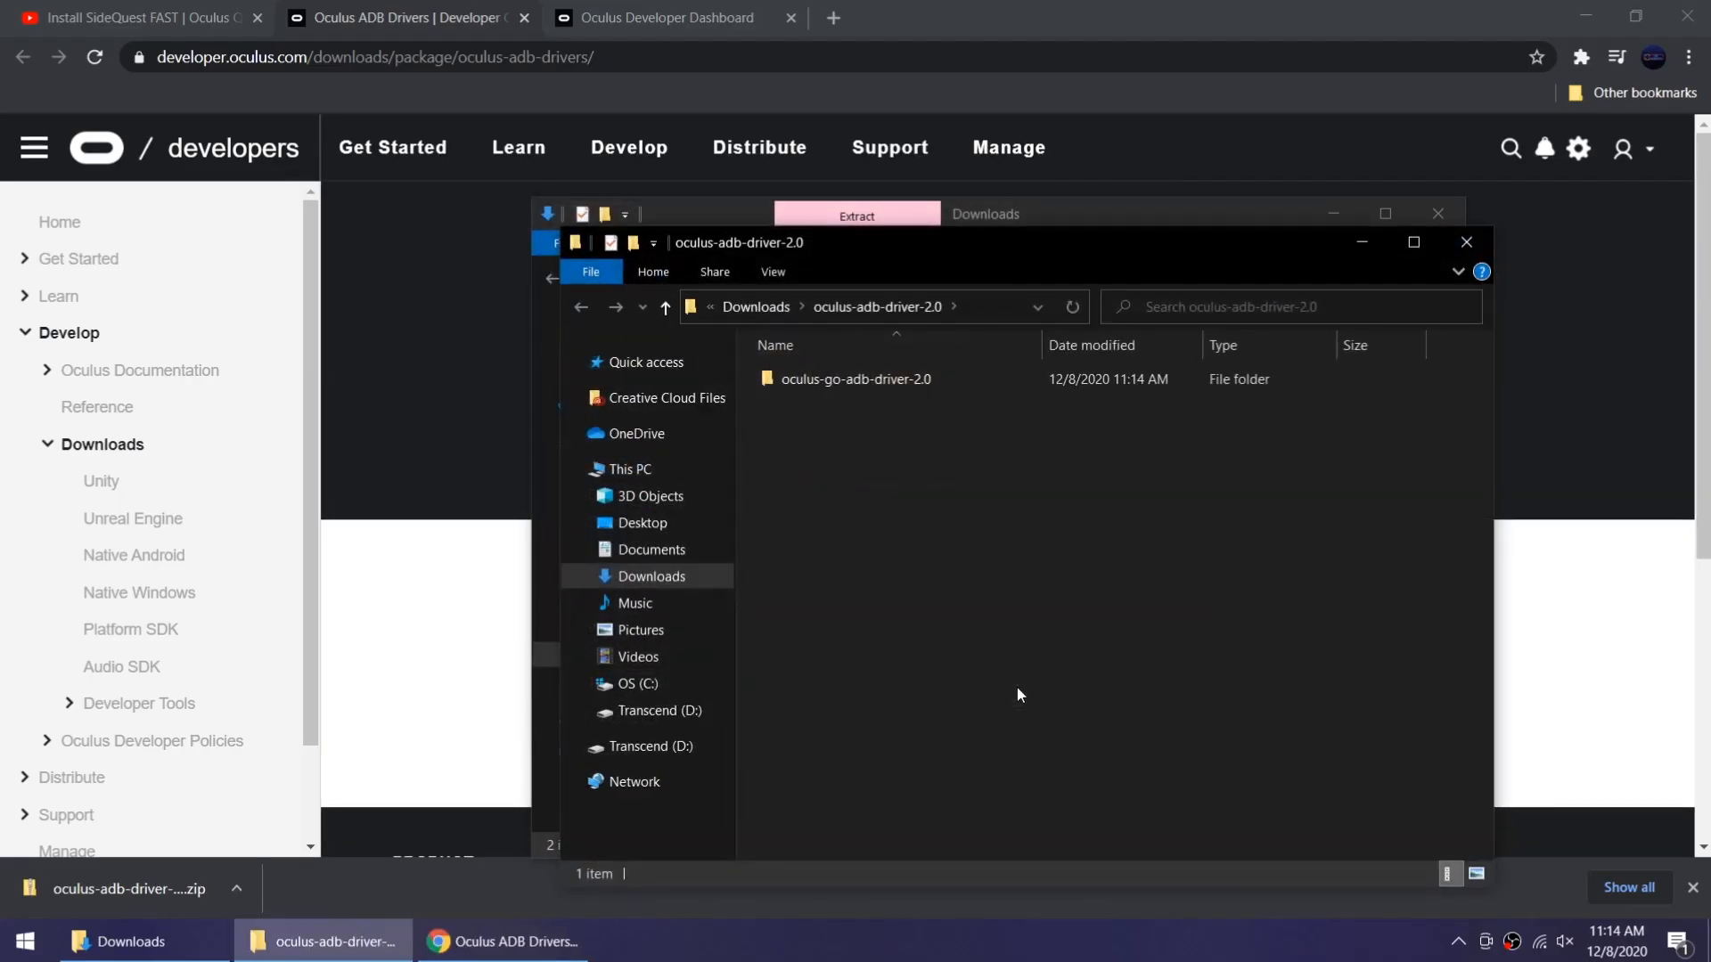
pyautogui.click(855, 378)
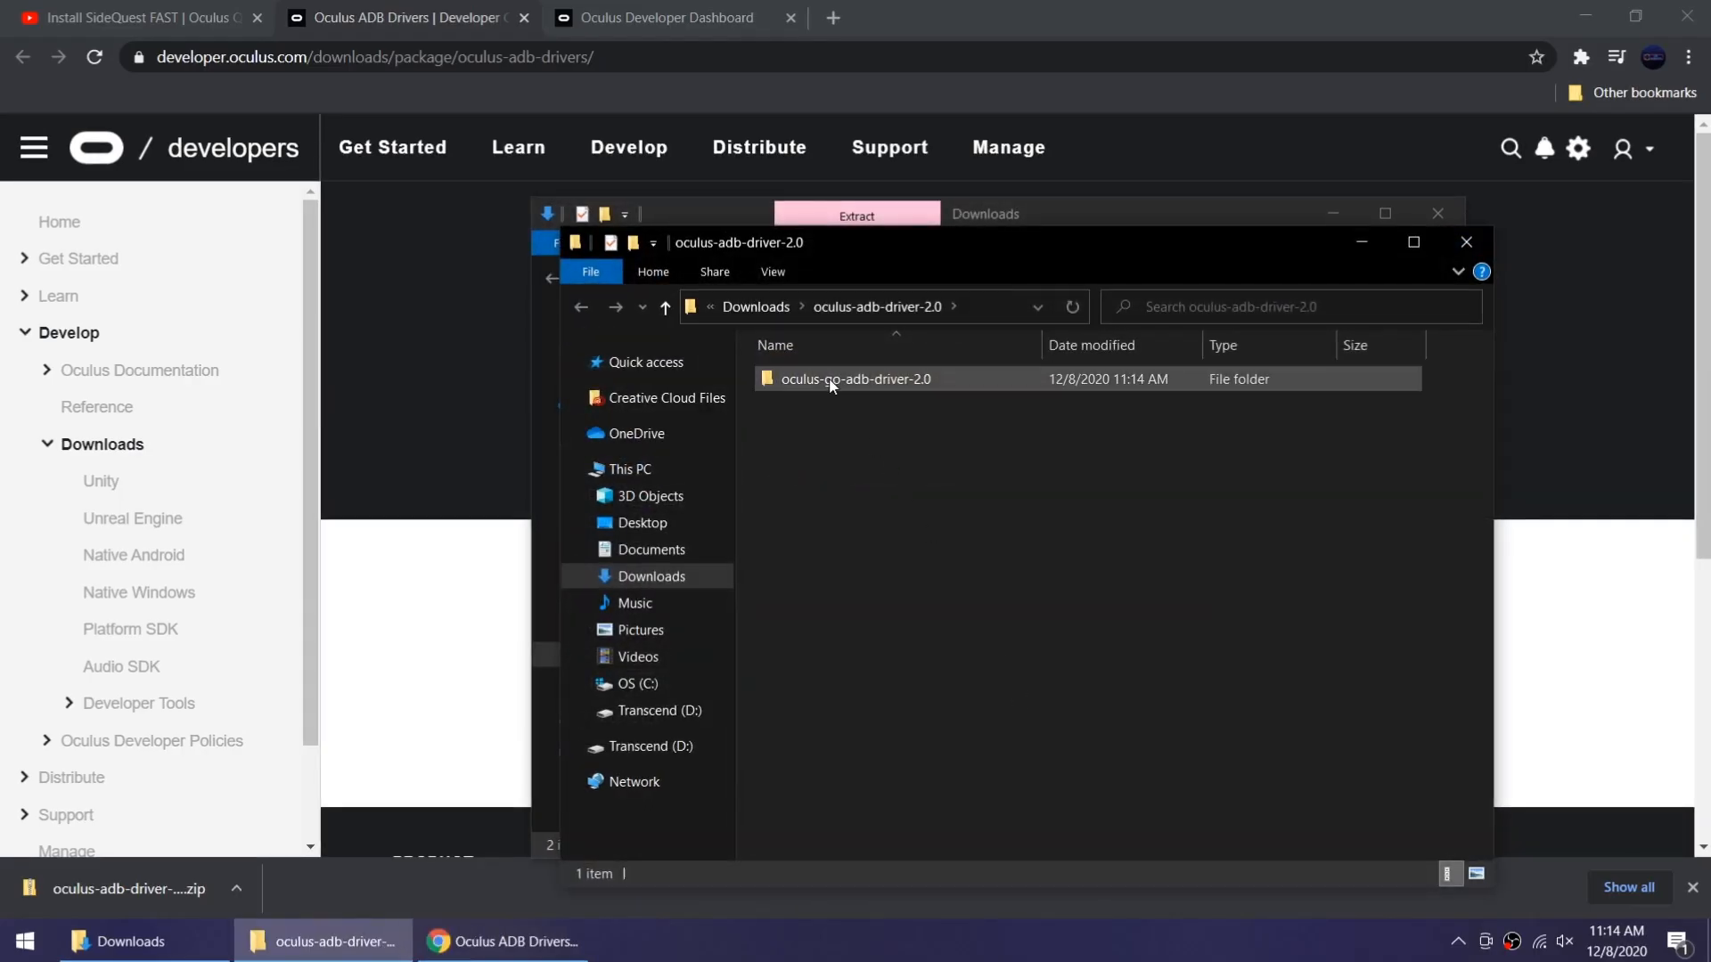
pyautogui.doubleClick(856, 378)
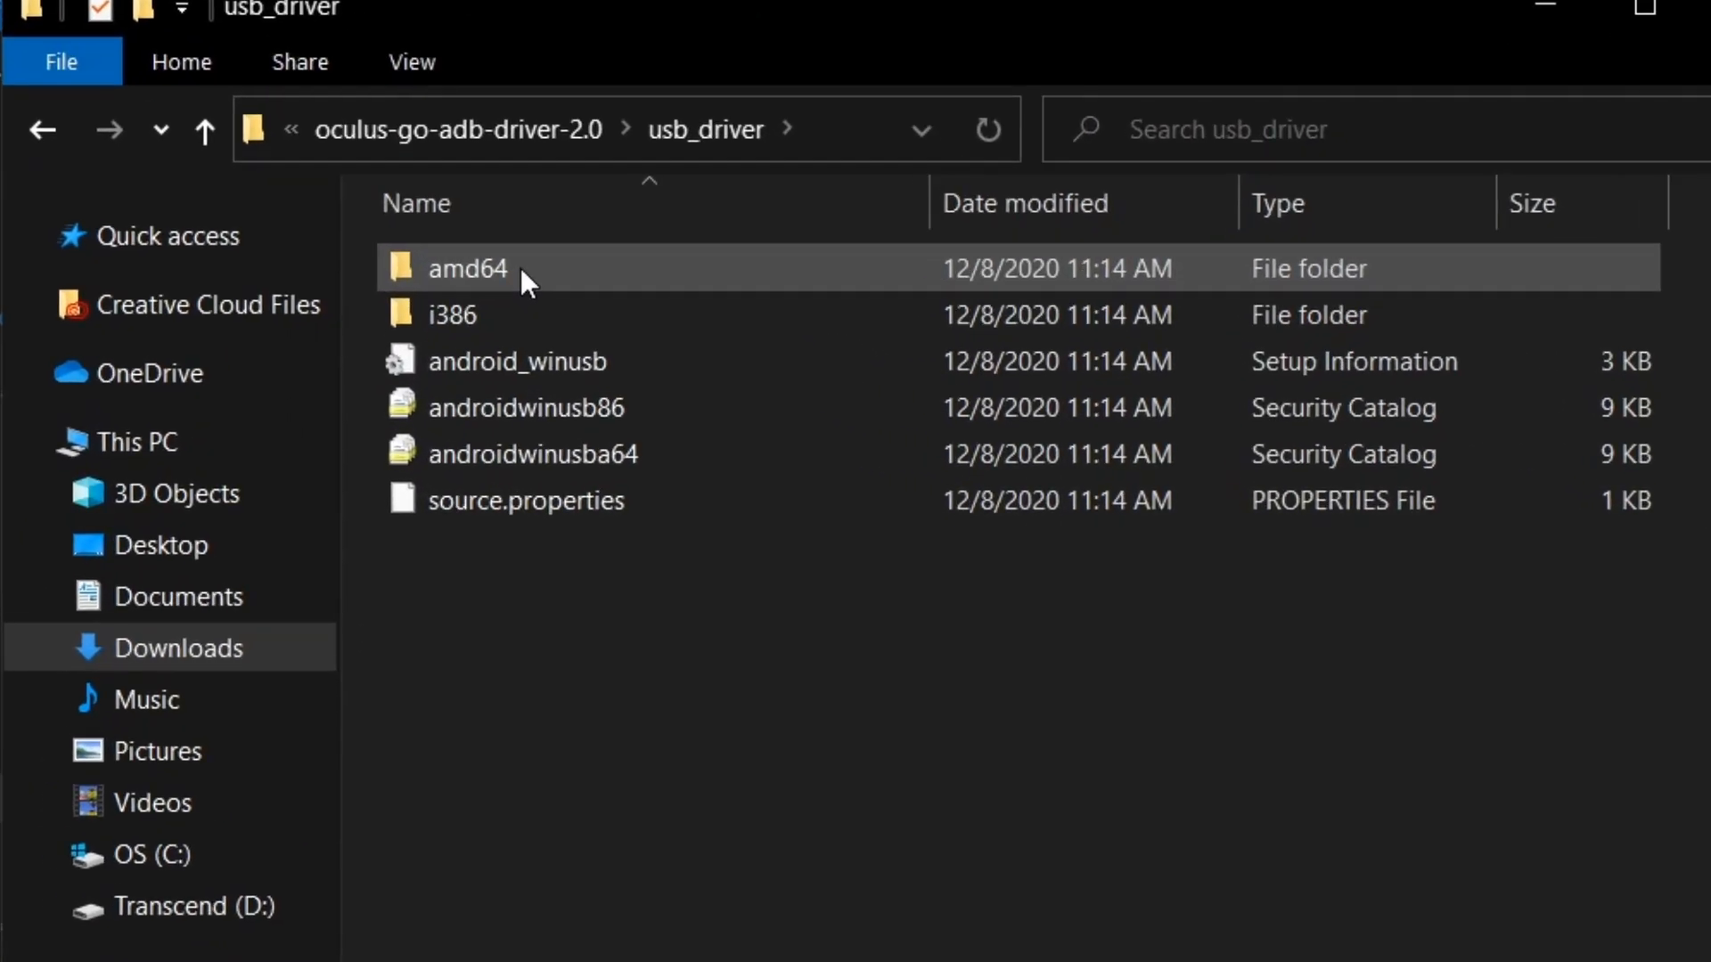
pyautogui.moveTo(516, 362)
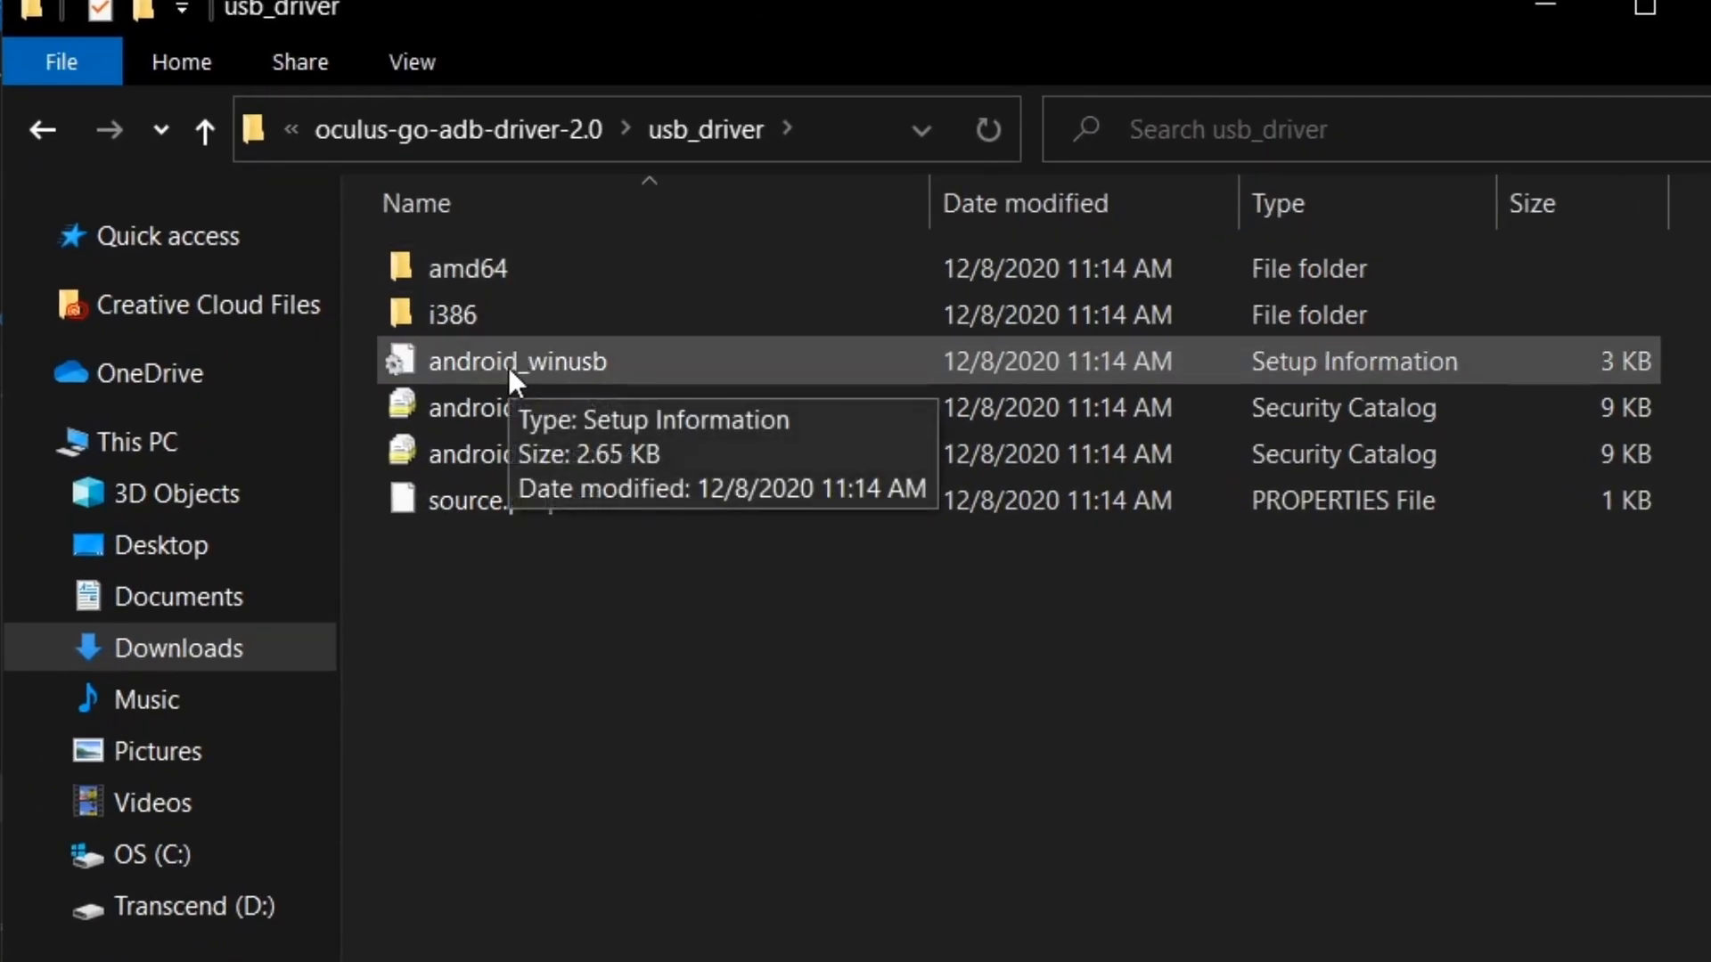
# Step: Install the android_winusb driver from the usb_driver folder
pyautogui.rightClick(519, 361)
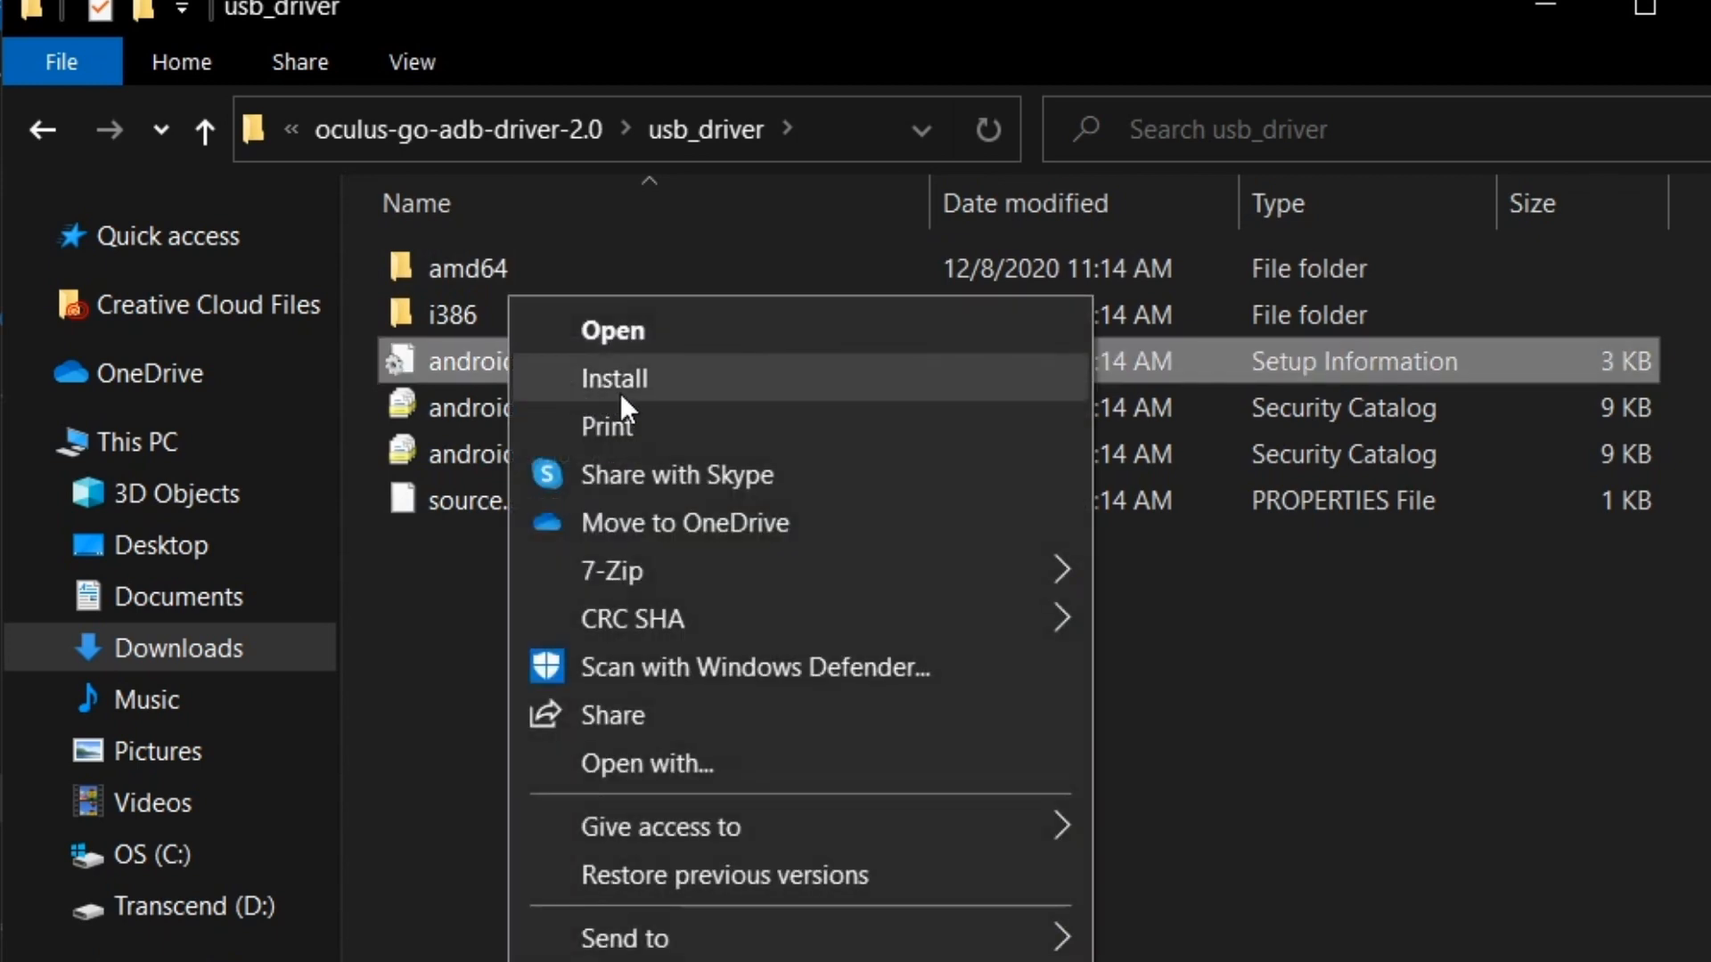
pyautogui.click(613, 378)
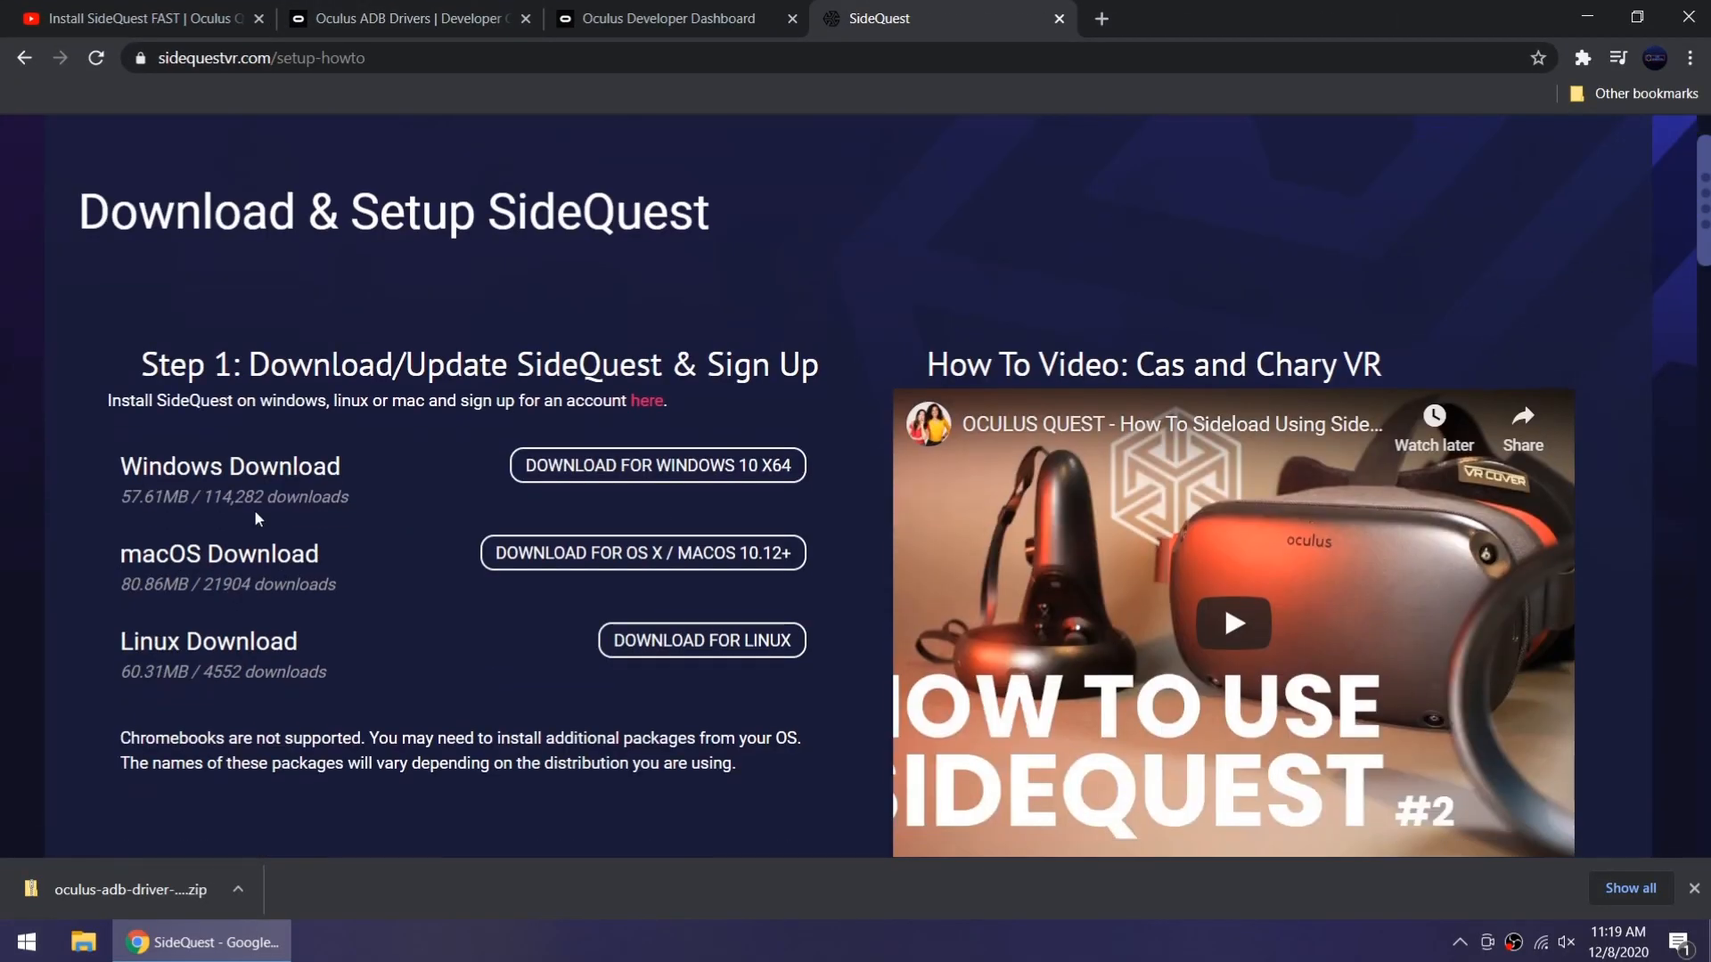
# Step: Download SideQuest for Windows 10 x64 and launch the installer
pyautogui.click(658, 465)
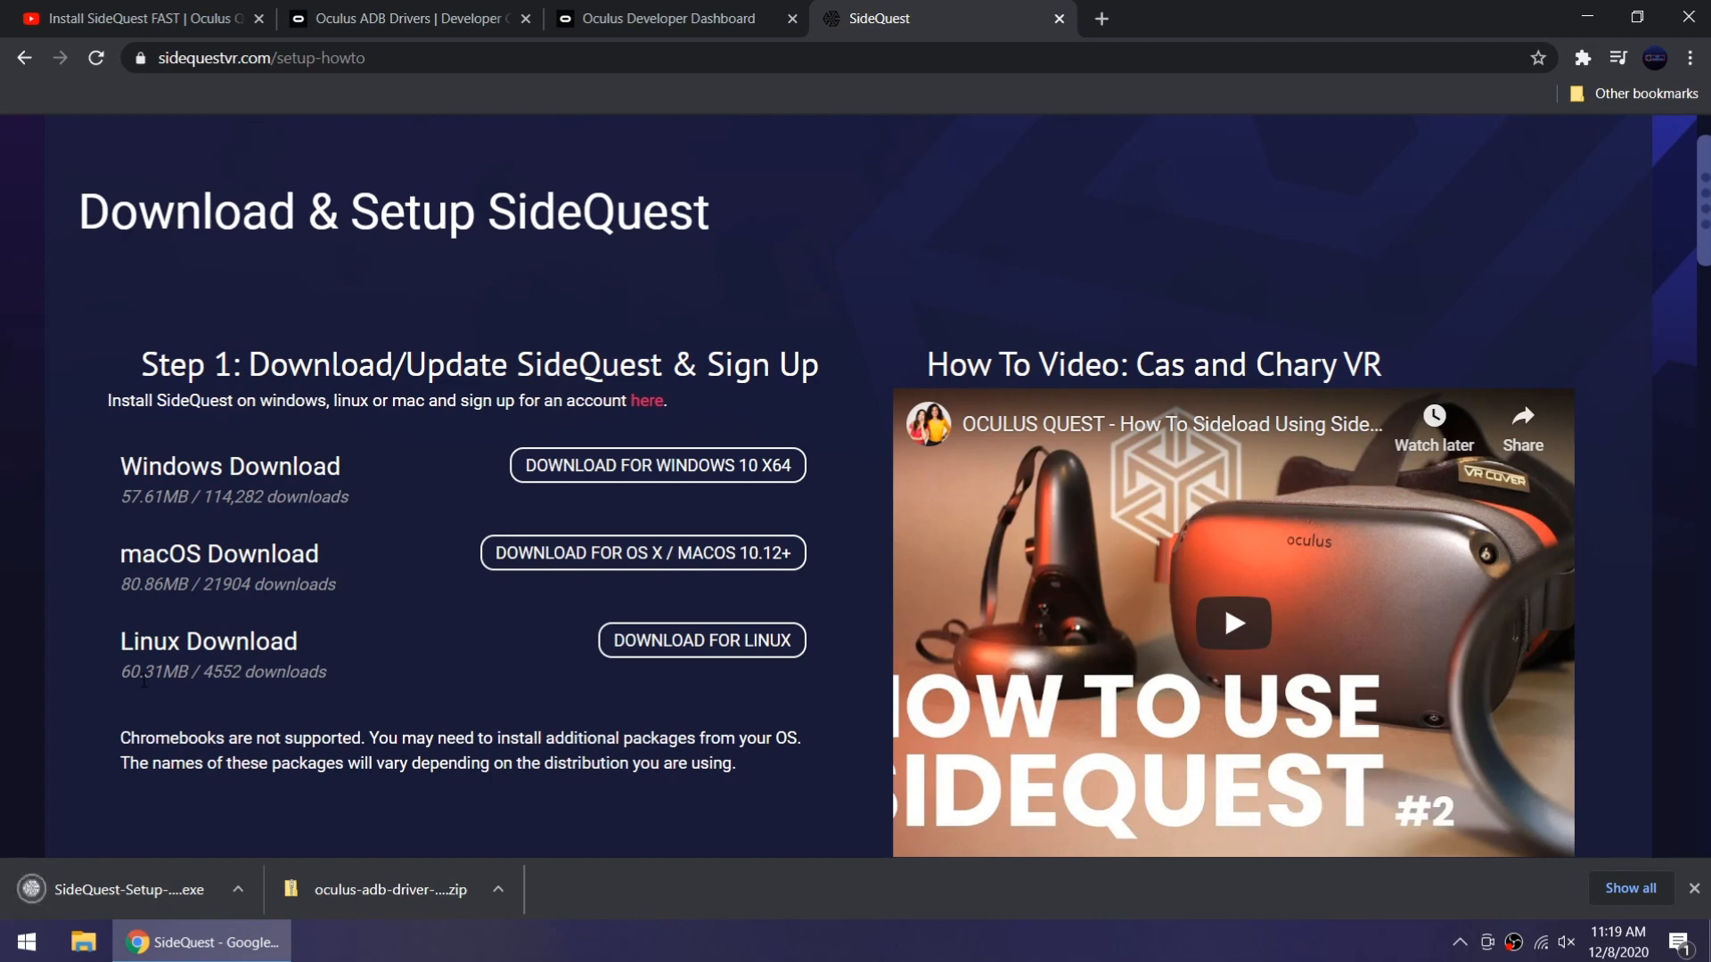
pyautogui.click(119, 888)
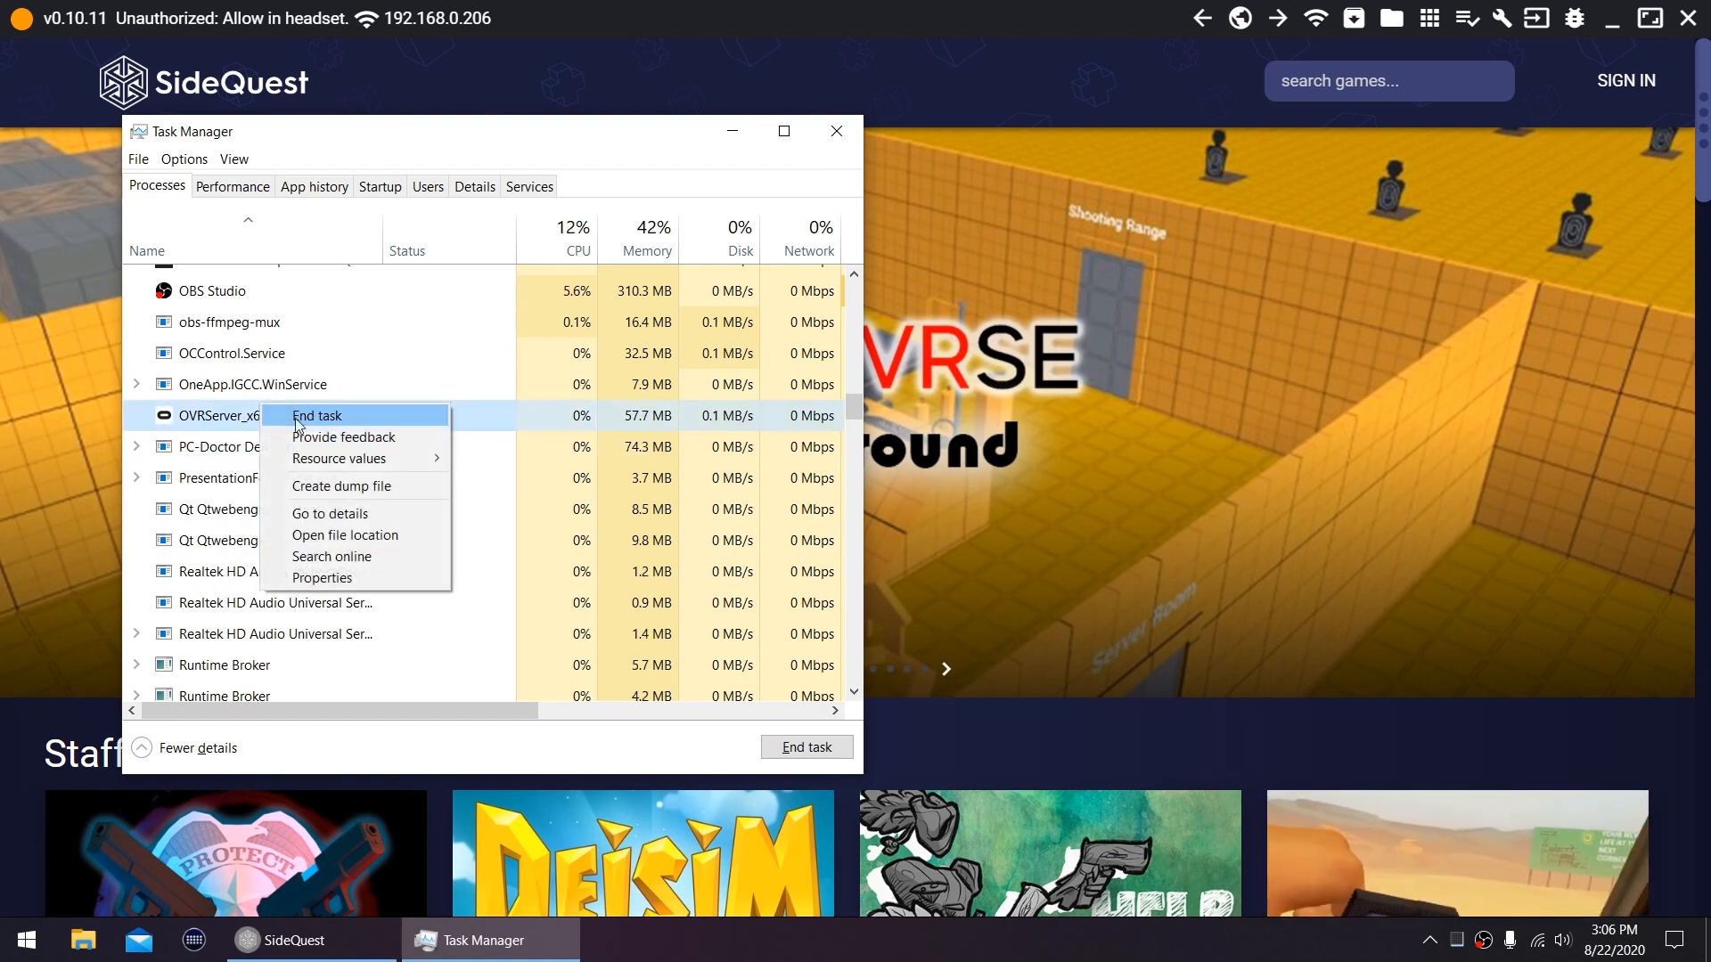
# Step: End the OVRServer_x64 process in Task Manager
pyautogui.click(315, 415)
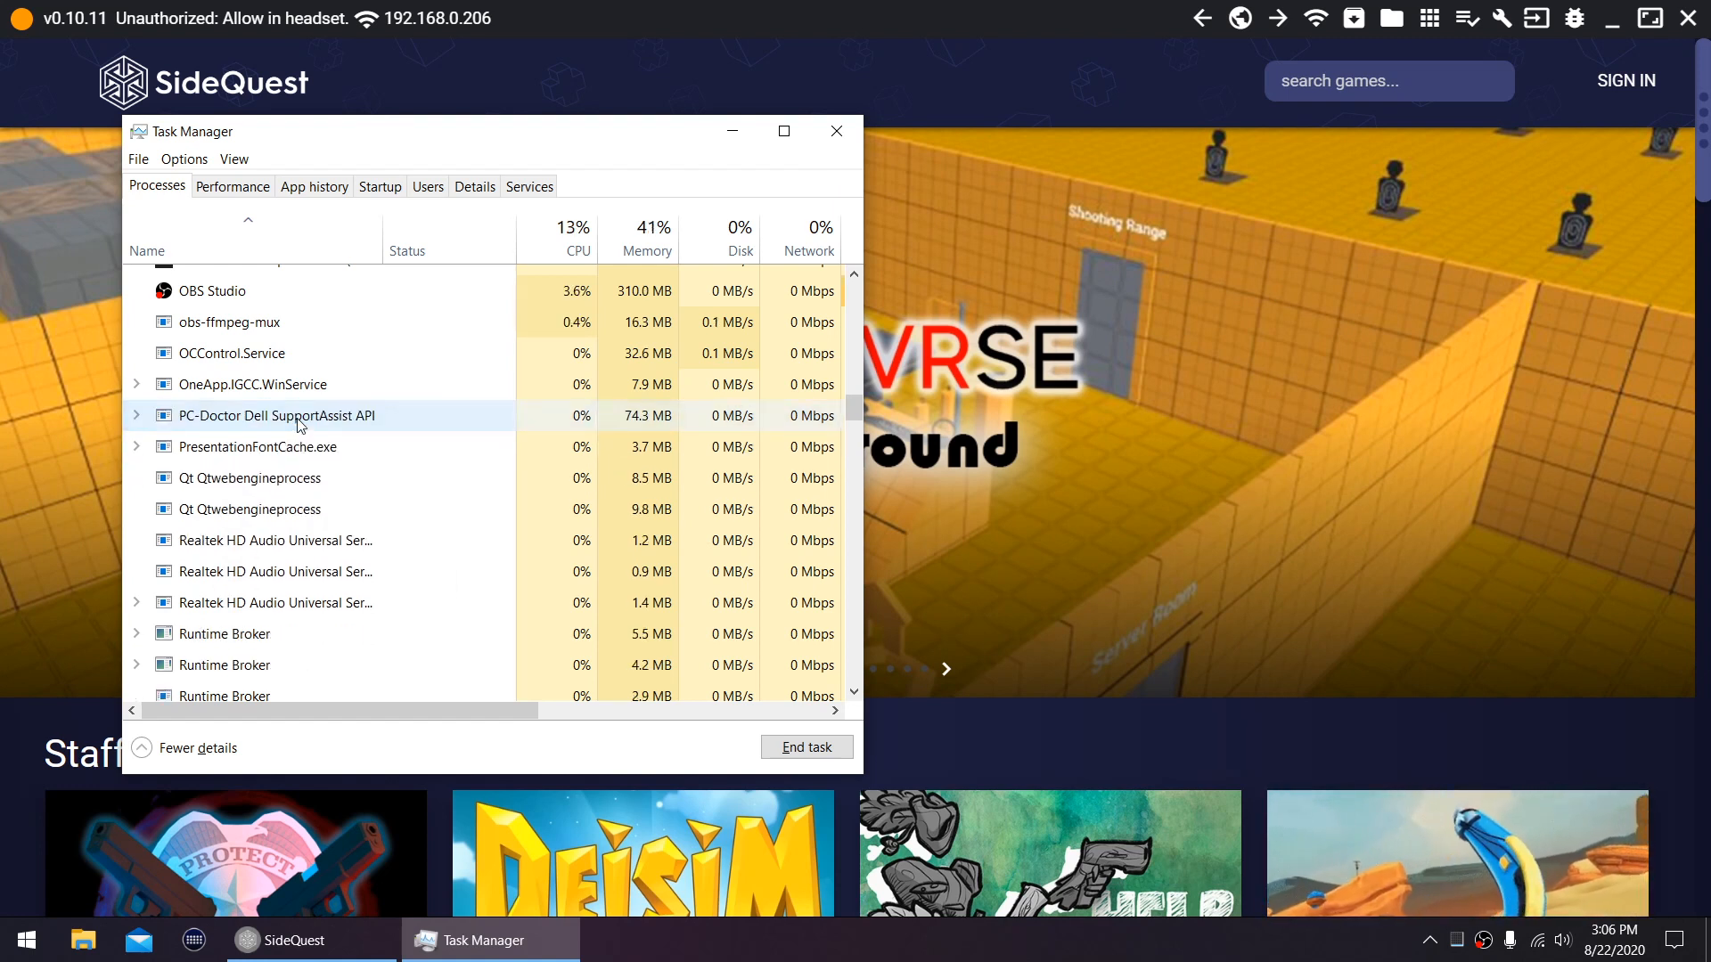